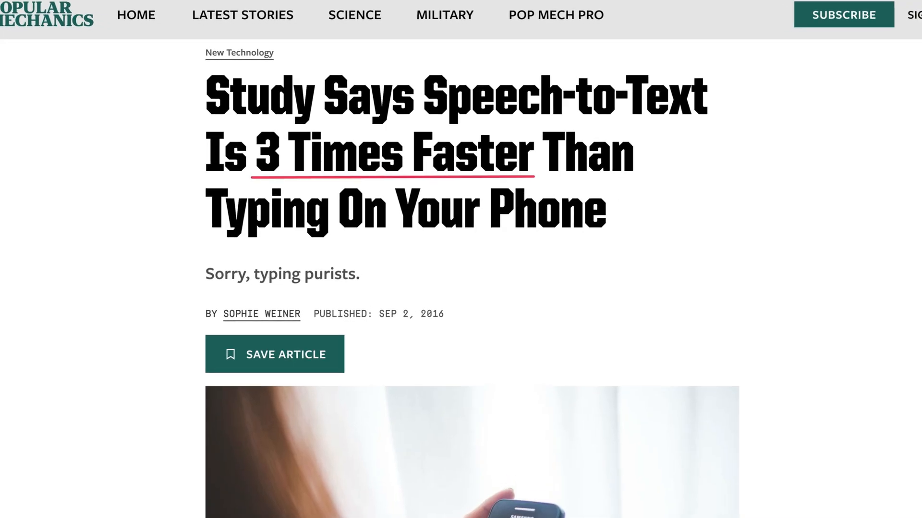
Check the Accessibility Voice Control settings, then return to the Keyboard dictation settings.
{"action": "scroll", "scroll_direction": "down", "scroll_amount": 3}
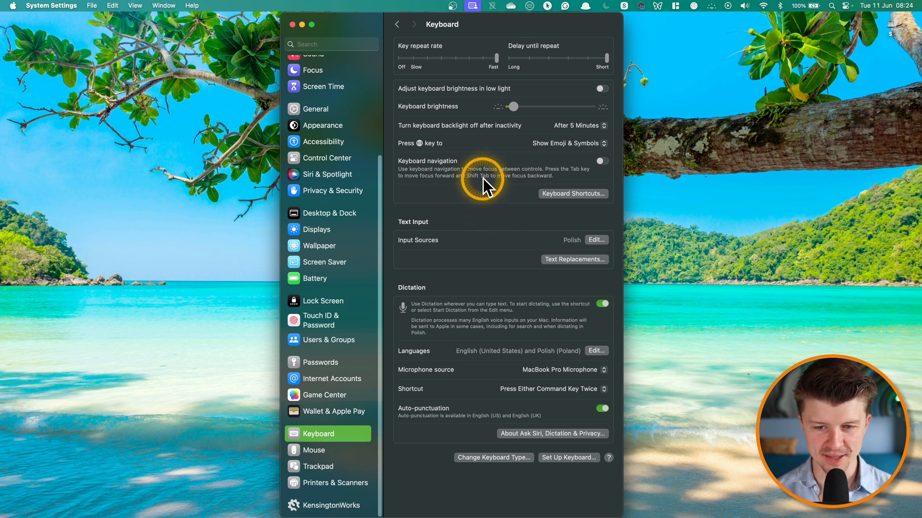
{"action": "mouse_move", "coordinate": [470, 171]}
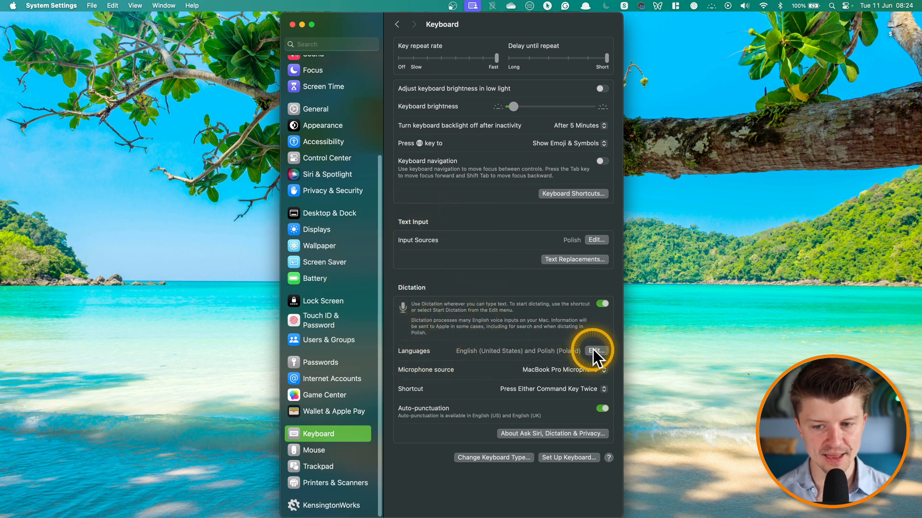
{"action": "mouse_move", "coordinate": [455, 358]}
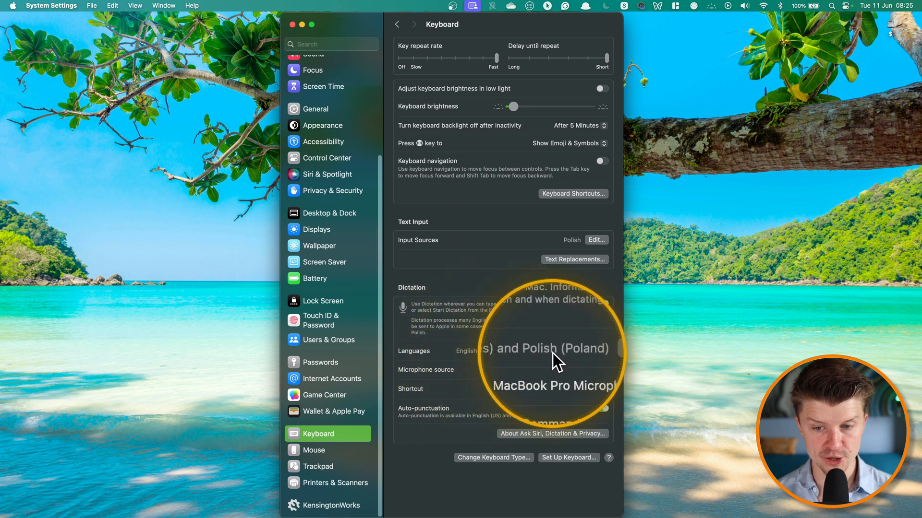
{"action": "left_click", "coordinate": [601, 304]}
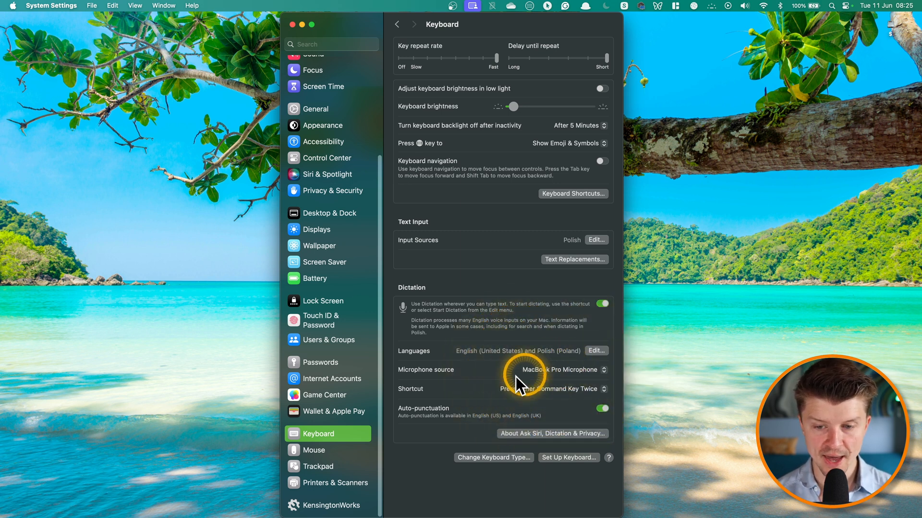
{"action": "mouse_move", "coordinate": [416, 395]}
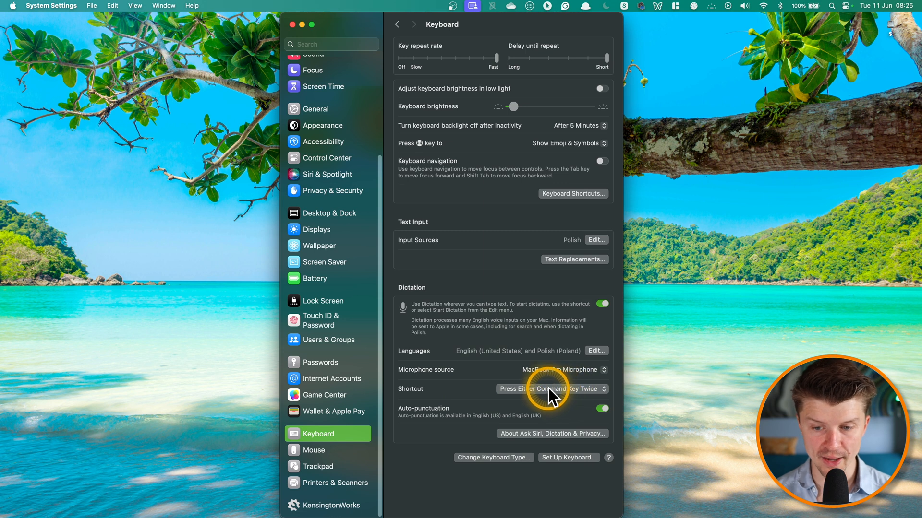
{"action": "left_click", "coordinate": [549, 389]}
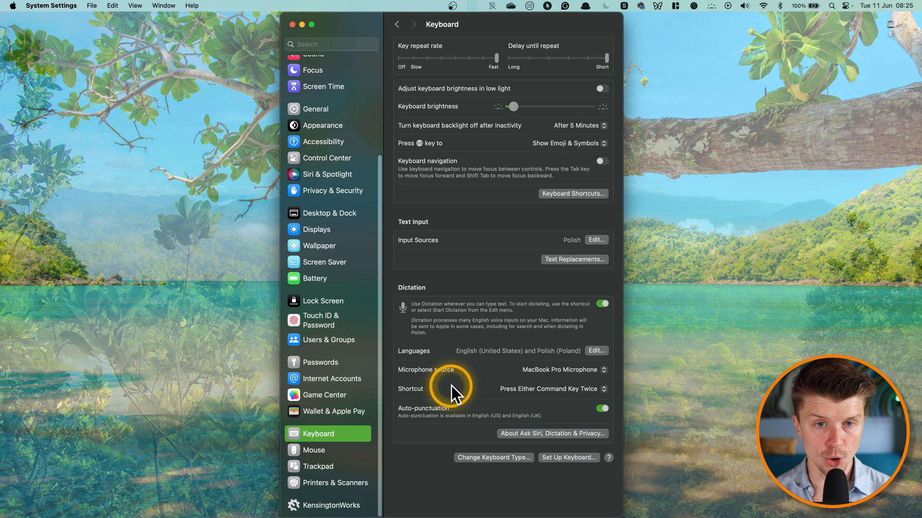
{"action": "left_click", "coordinate": [331, 44]}
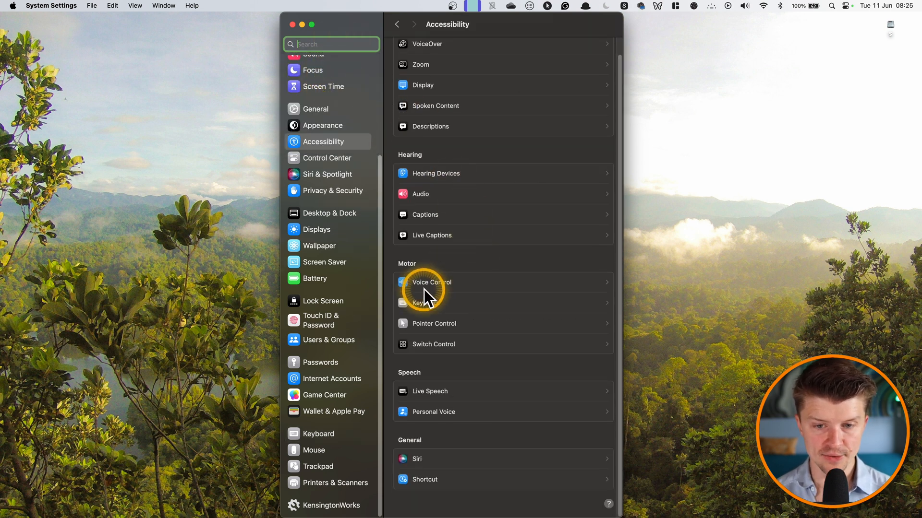
{"action": "left_click", "coordinate": [432, 283]}
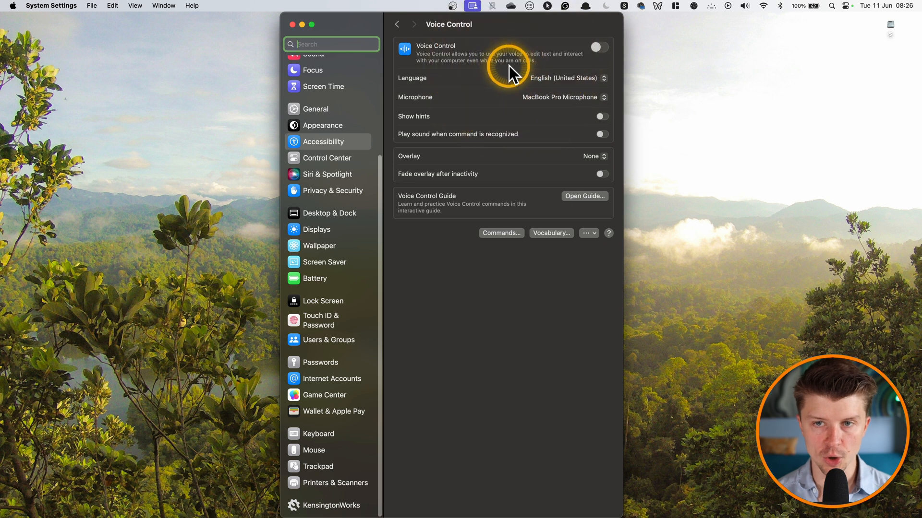
{"action": "mouse_move", "coordinate": [441, 268]}
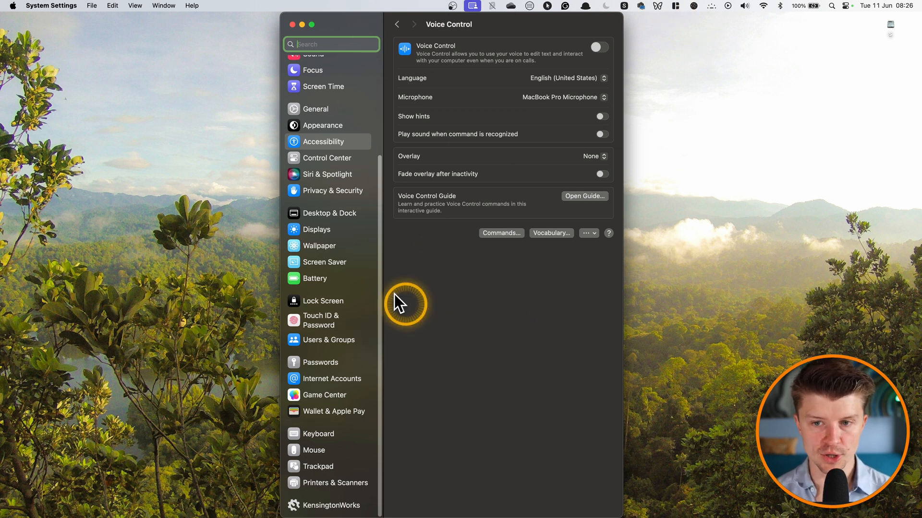
{"action": "mouse_move", "coordinate": [426, 244]}
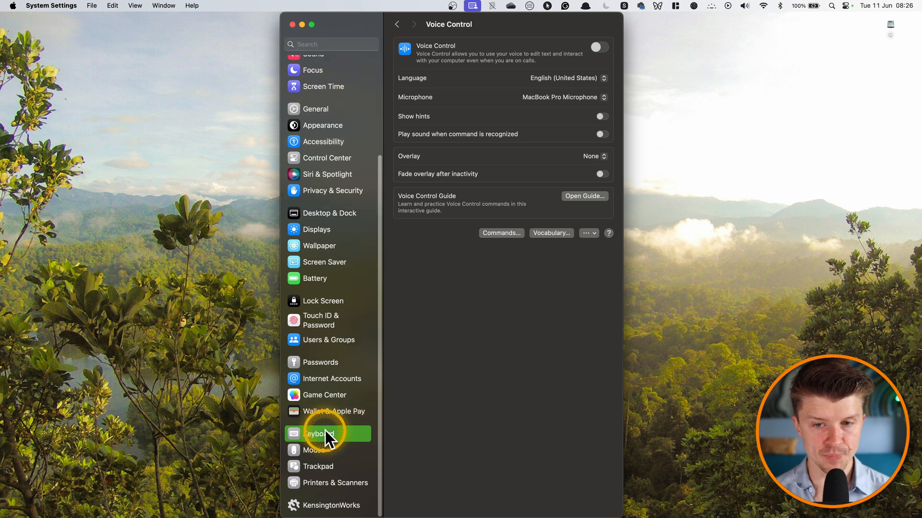
{"action": "left_click", "coordinate": [318, 434]}
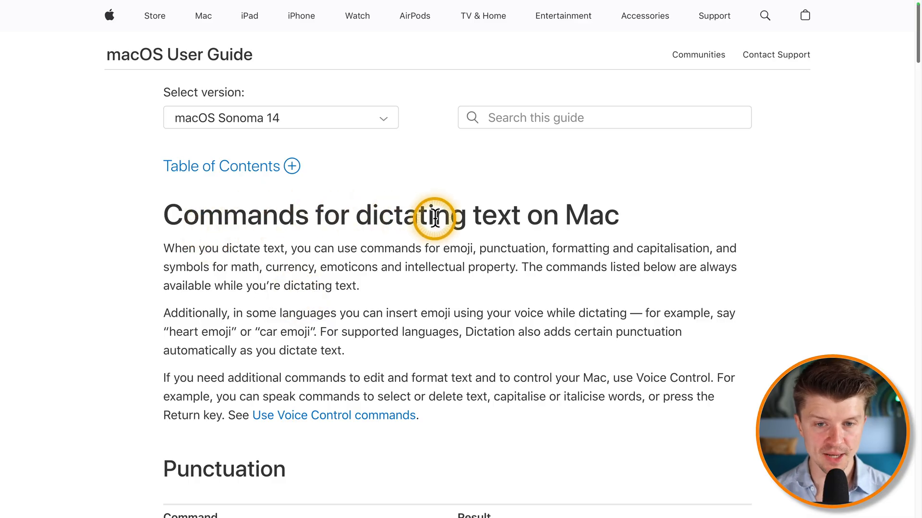
{"action": "mouse_move", "coordinate": [544, 226]}
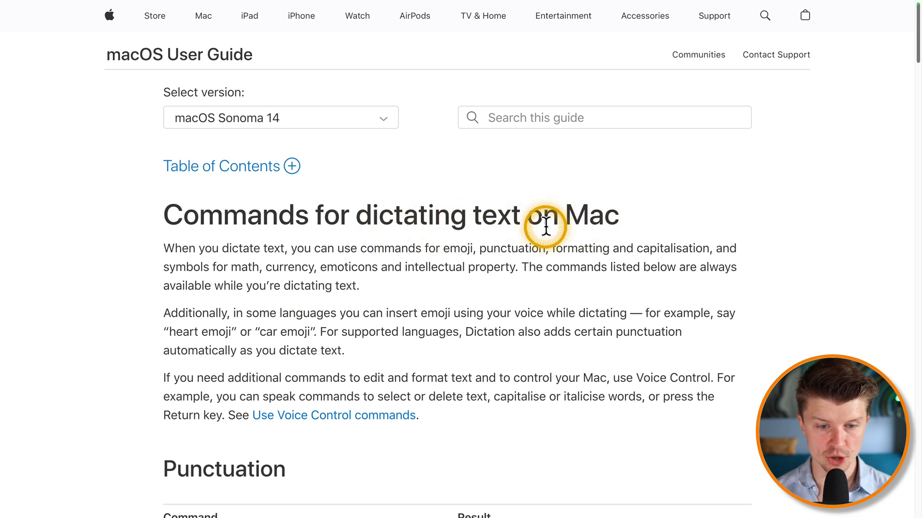
Scroll through the macOS guide's capitalisation, maths, currency, emoticon and typography dictation command tables.
{"action": "scroll", "scroll_direction": "down", "scroll_amount": 3}
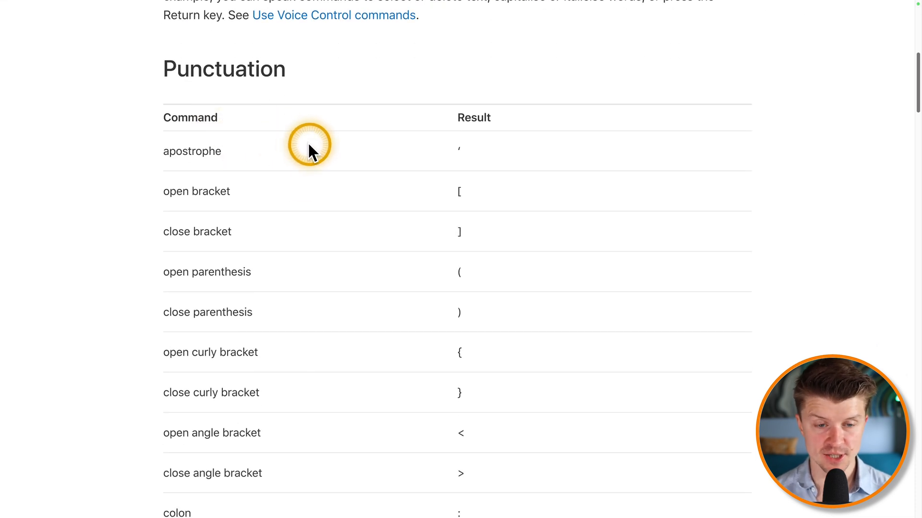
{"action": "scroll", "scroll_direction": "down", "scroll_amount": 3}
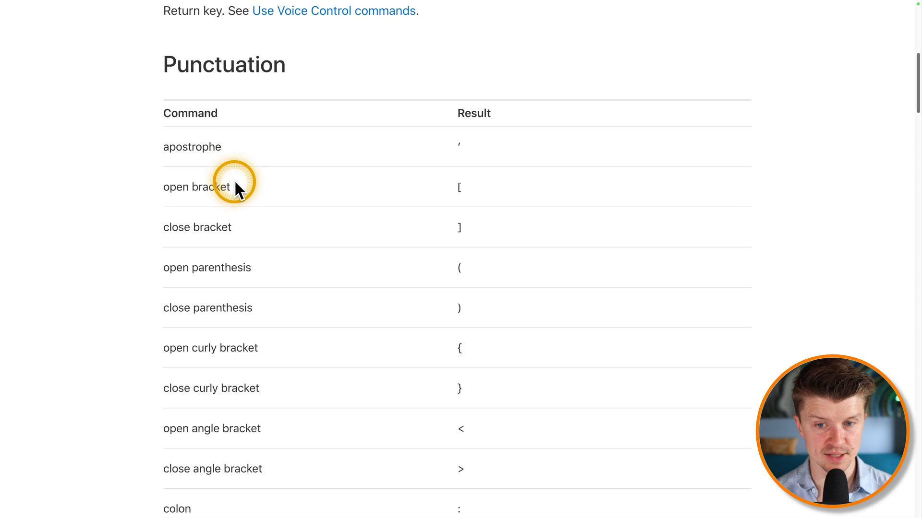
{"action": "scroll", "scroll_direction": "down", "scroll_amount": 3}
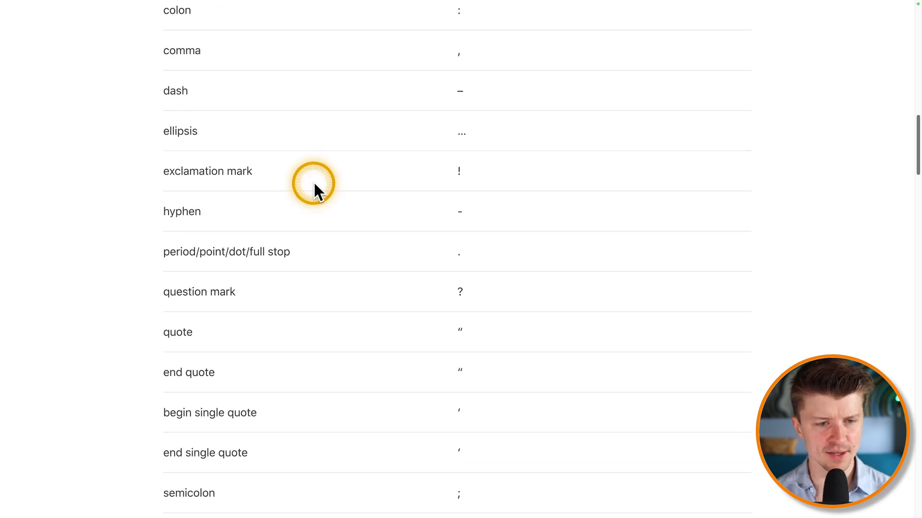
{"action": "scroll", "scroll_direction": "down", "scroll_amount": 3}
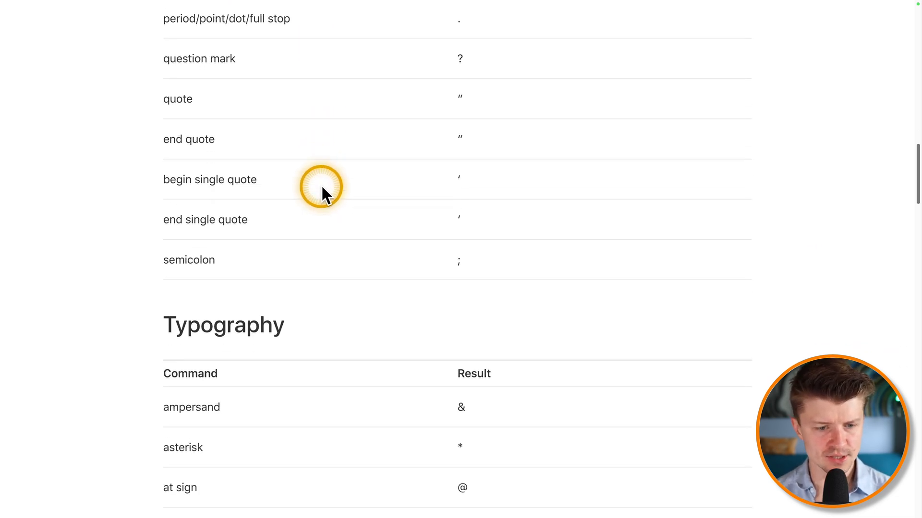
{"action": "scroll", "scroll_direction": "down", "scroll_amount": 3}
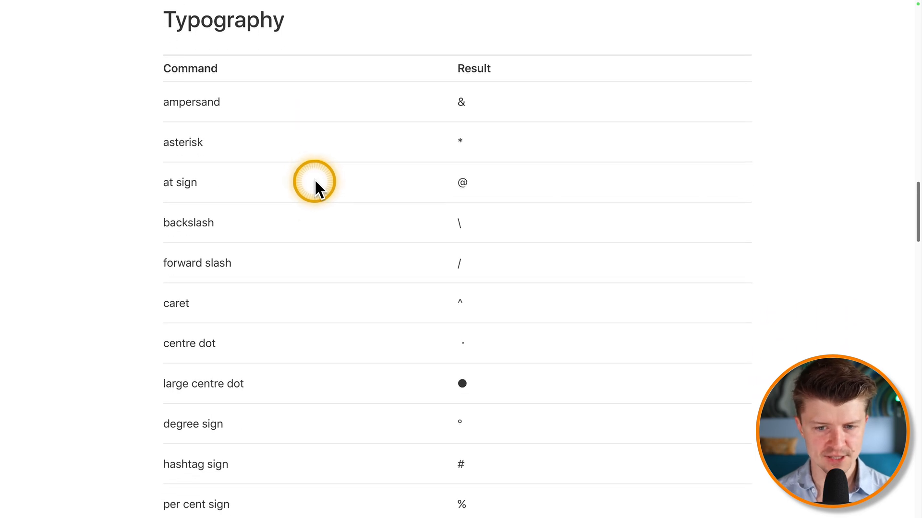
{"action": "scroll", "scroll_direction": "down", "scroll_amount": 3}
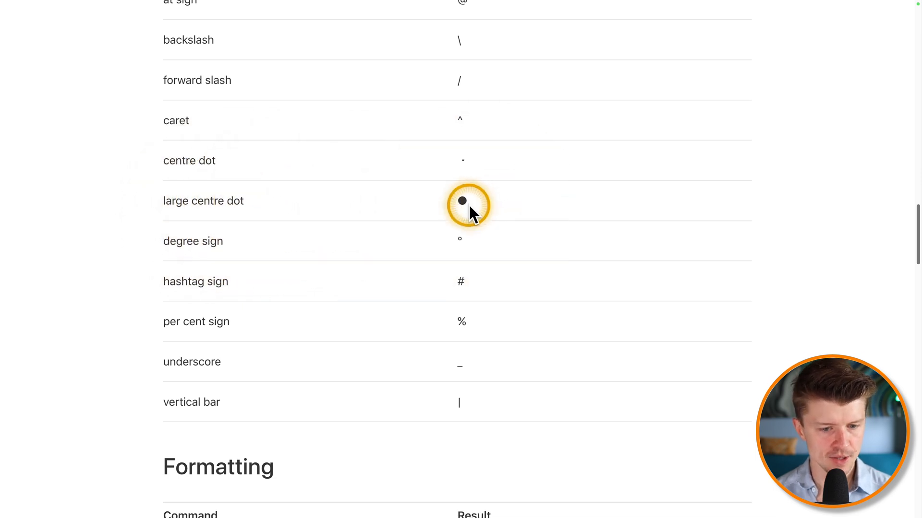
{"action": "scroll", "scroll_direction": "down", "scroll_amount": 3}
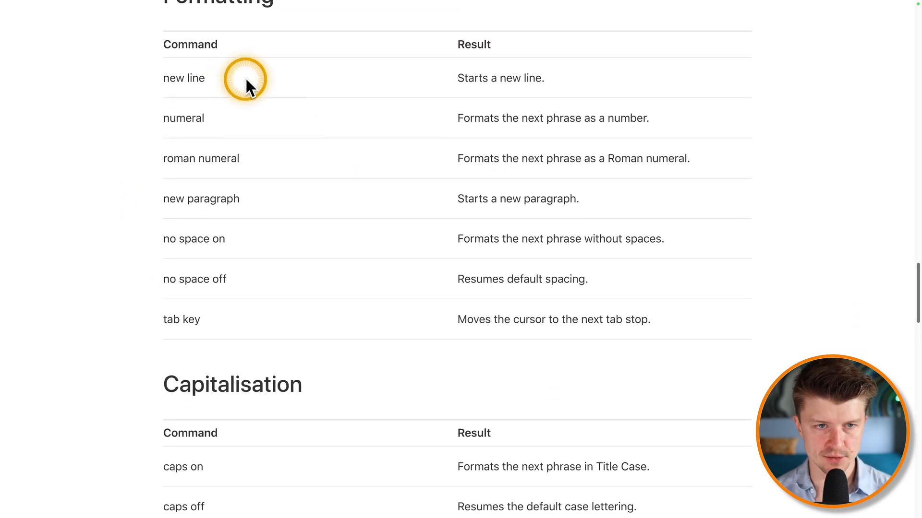
{"action": "mouse_move", "coordinate": [261, 141]}
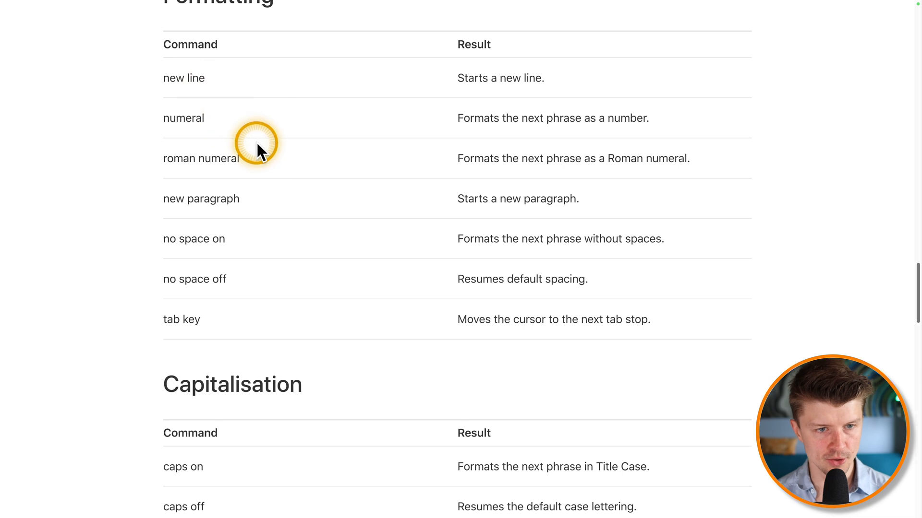
{"action": "scroll", "scroll_direction": "down", "scroll_amount": 3}
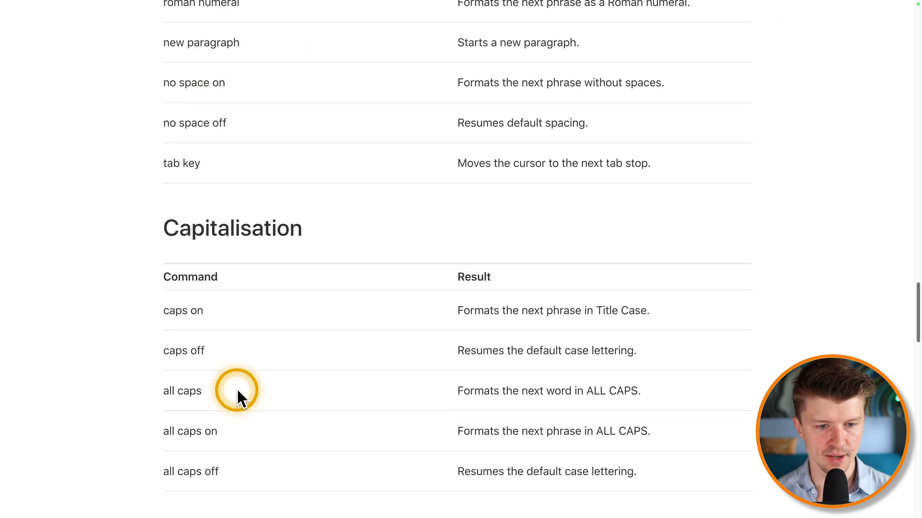
{"action": "scroll", "scroll_direction": "down", "scroll_amount": 3}
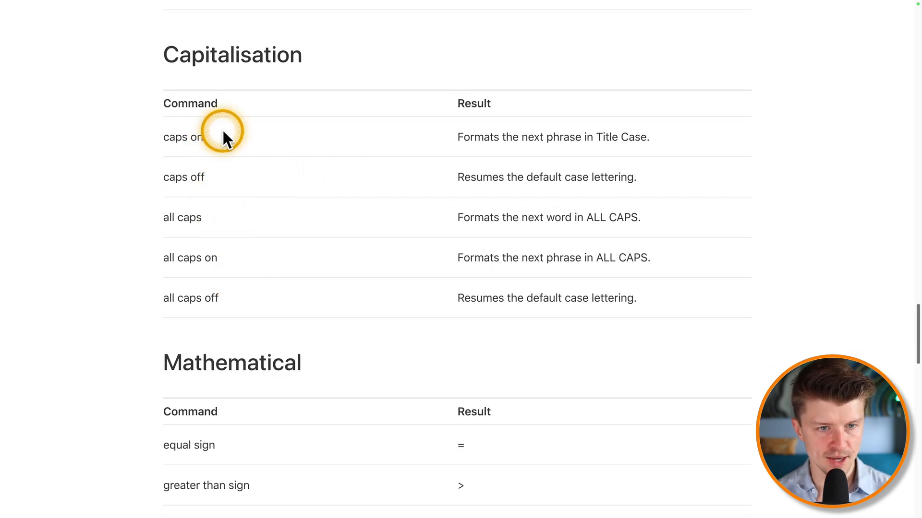
{"action": "scroll", "scroll_direction": "down", "scroll_amount": 3}
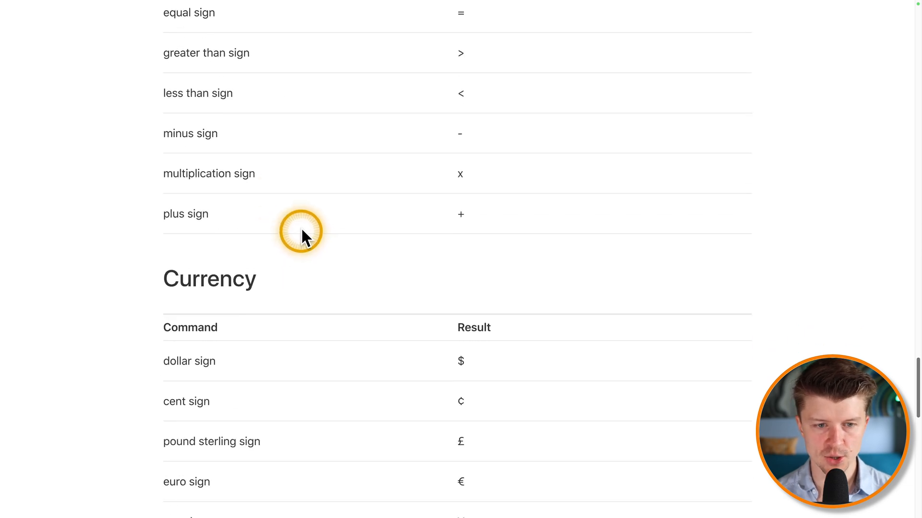
{"action": "scroll", "scroll_direction": "down", "scroll_amount": 3}
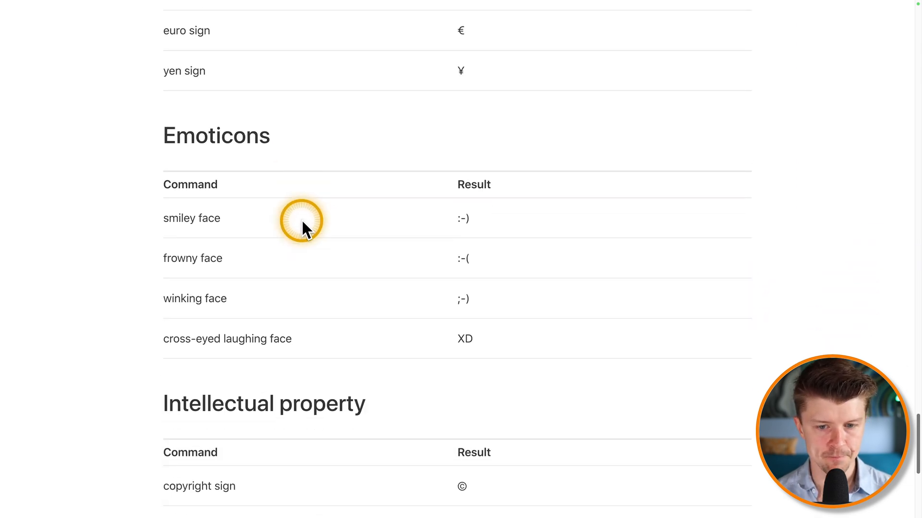
{"action": "scroll", "scroll_direction": "down", "scroll_amount": 3}
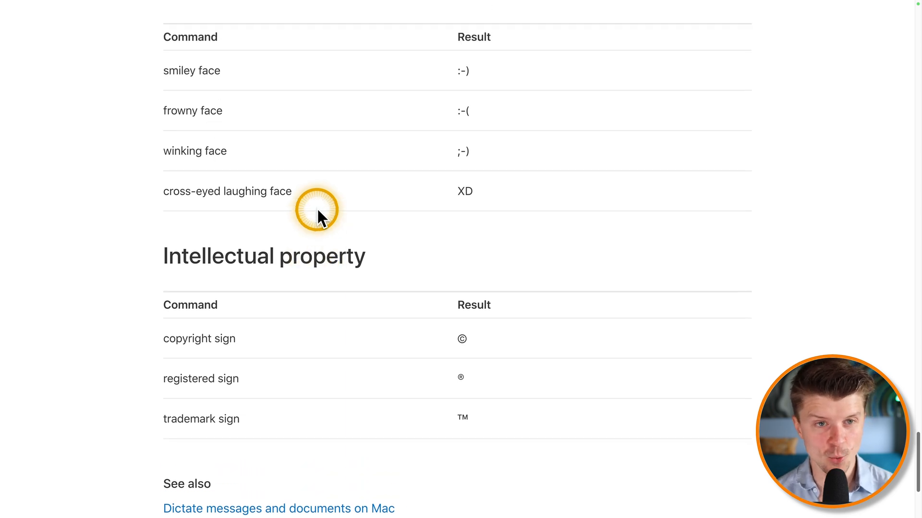
{"action": "scroll", "scroll_direction": "down", "scroll_amount": 3}
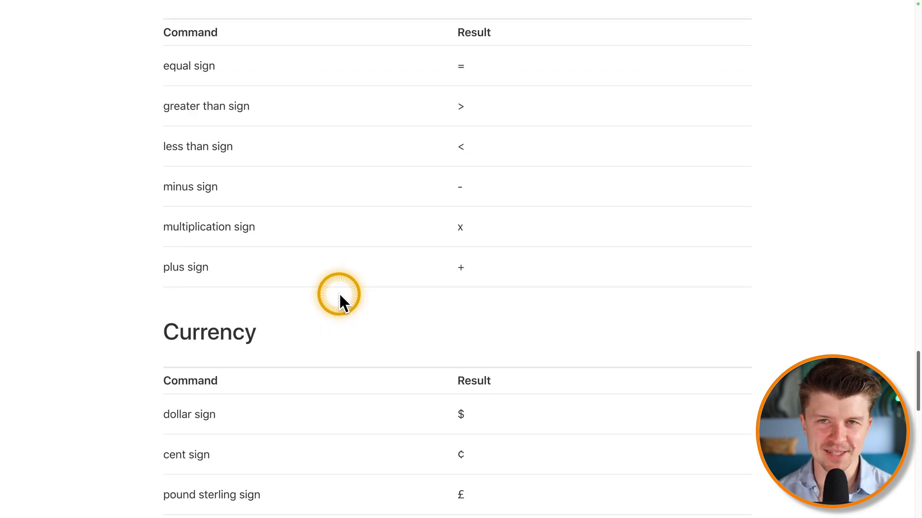
{"action": "scroll", "scroll_direction": "down", "scroll_amount": 3}
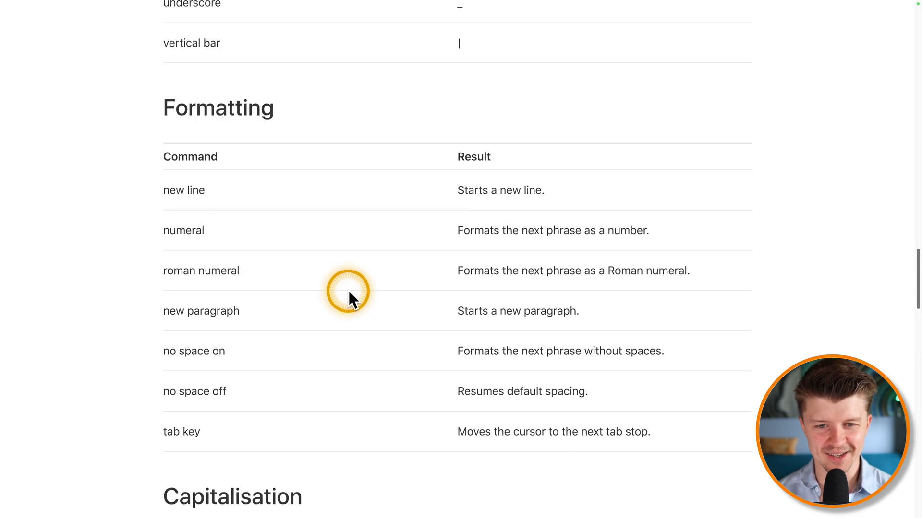
{"action": "scroll", "scroll_direction": "down", "scroll_amount": 3}
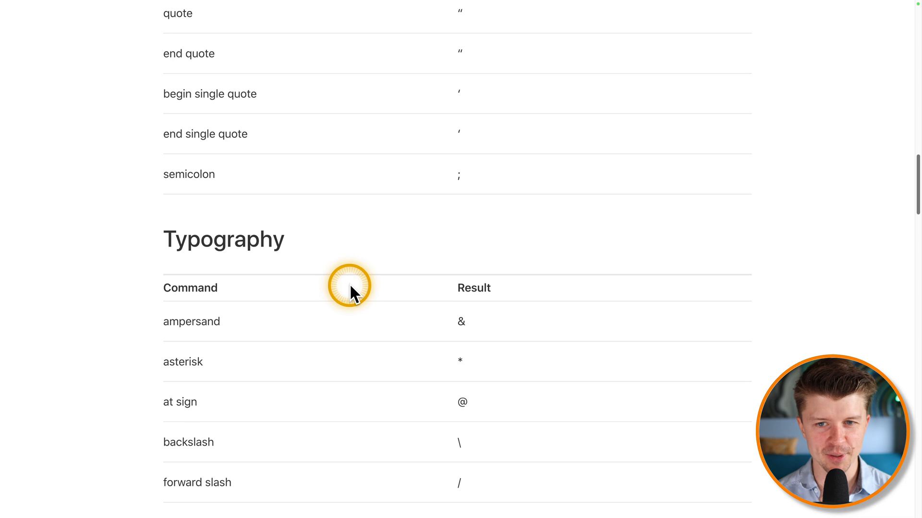
{"action": "scroll", "scroll_direction": "up", "scroll_amount": 3}
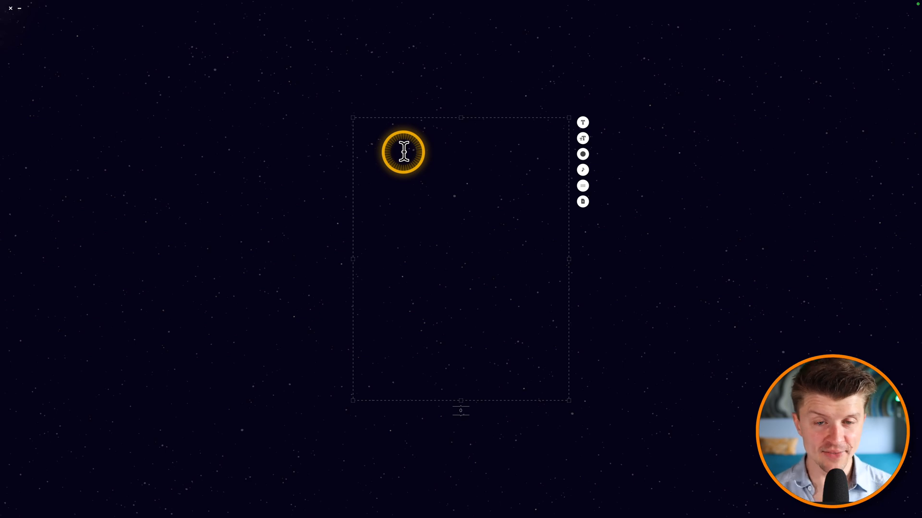
{"action": "mouse_move", "coordinate": [387, 138]}
{"action": "type", "text": "And right now we can"}
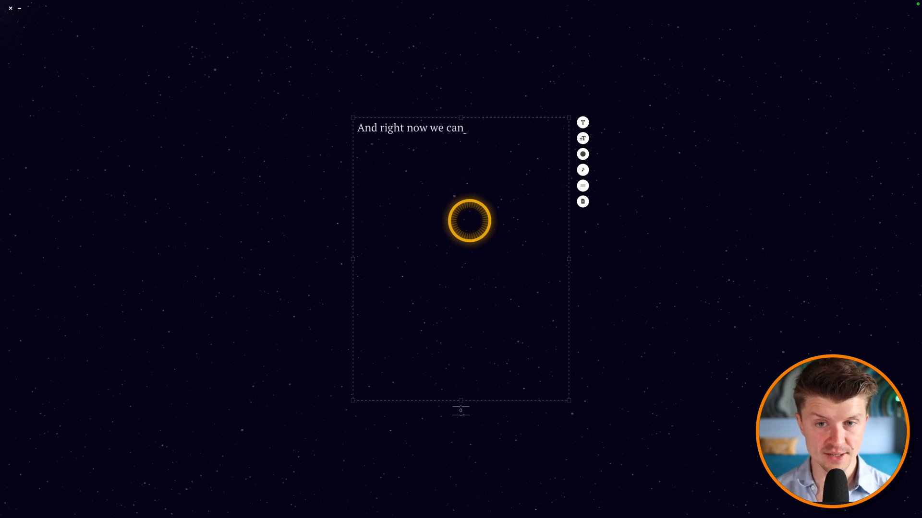
Dictate 'already start dictating and you can see that the quality of voice…' onto the blank page.
{"action": "type", "text": "already start dictating"}
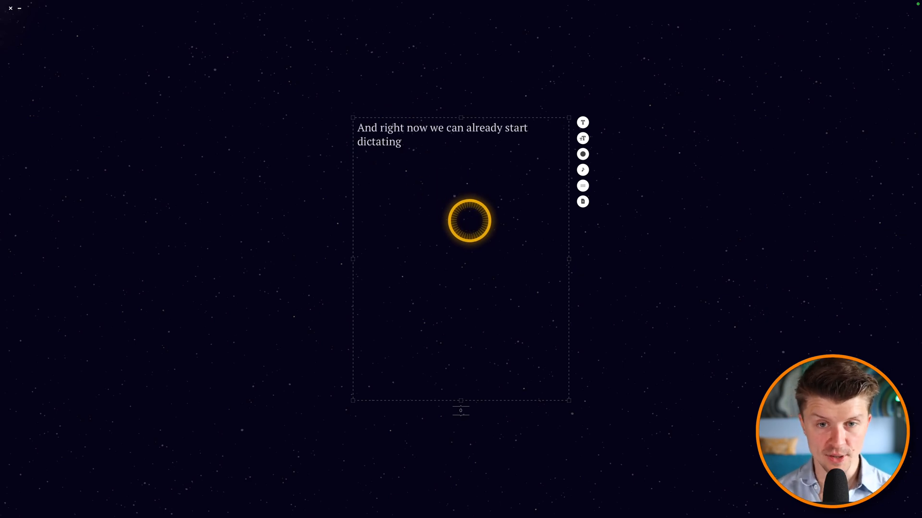
{"action": "type", "text": "and you can see that"}
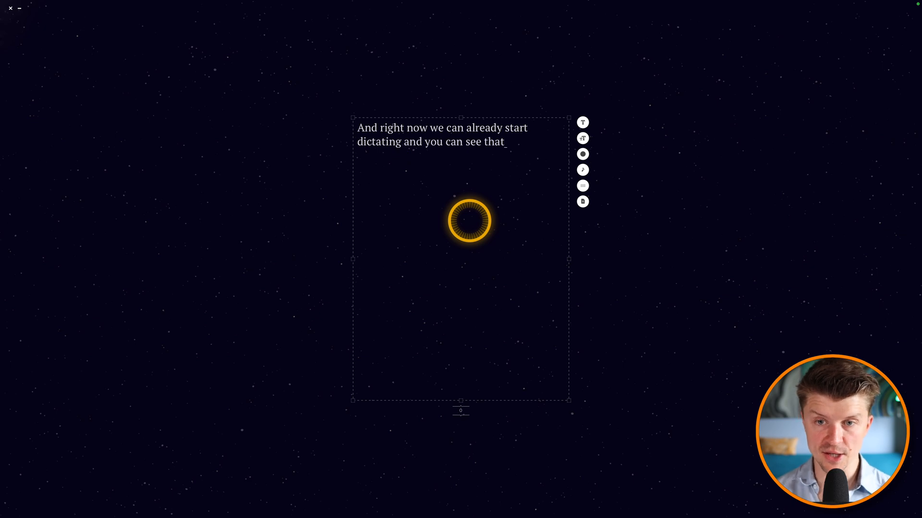
{"action": "type", "text": "the quality of voice"}
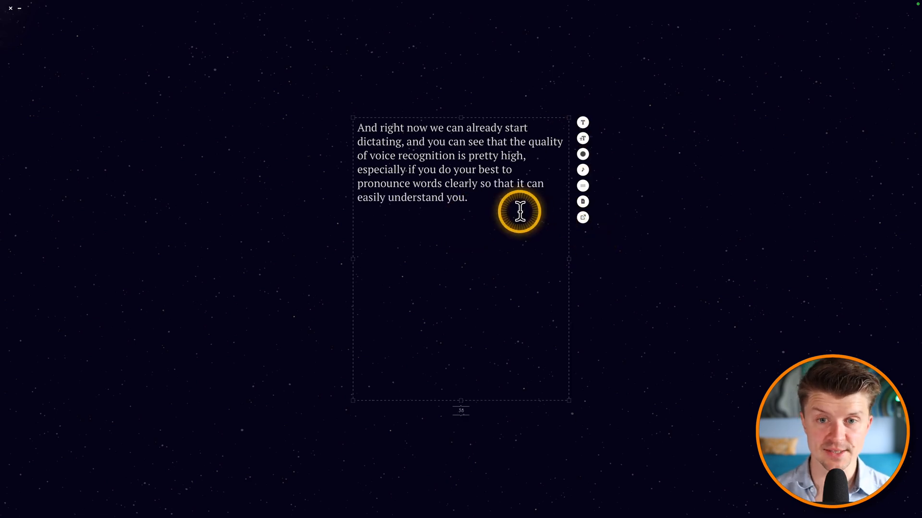
{"action": "mouse_move", "coordinate": [392, 219]}
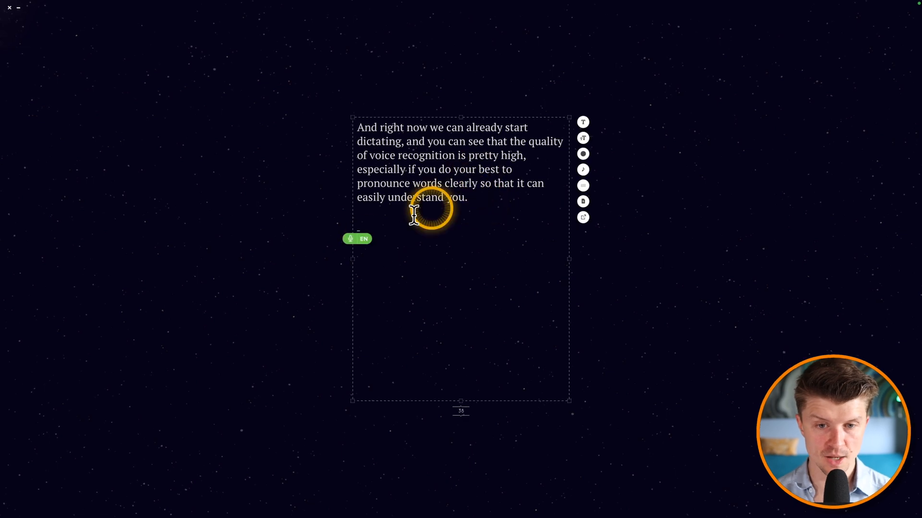
Dictate 'You can just click on this icon over…', then in Polish 'I teraz mogę mówić po polsku'.
{"action": "type", "text": "You can just click"}
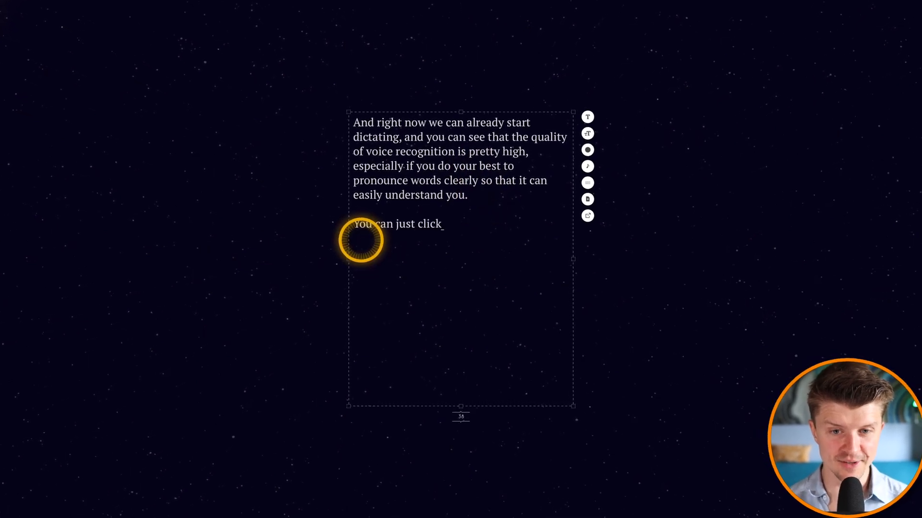
{"action": "type", "text": "on this icon over here"}
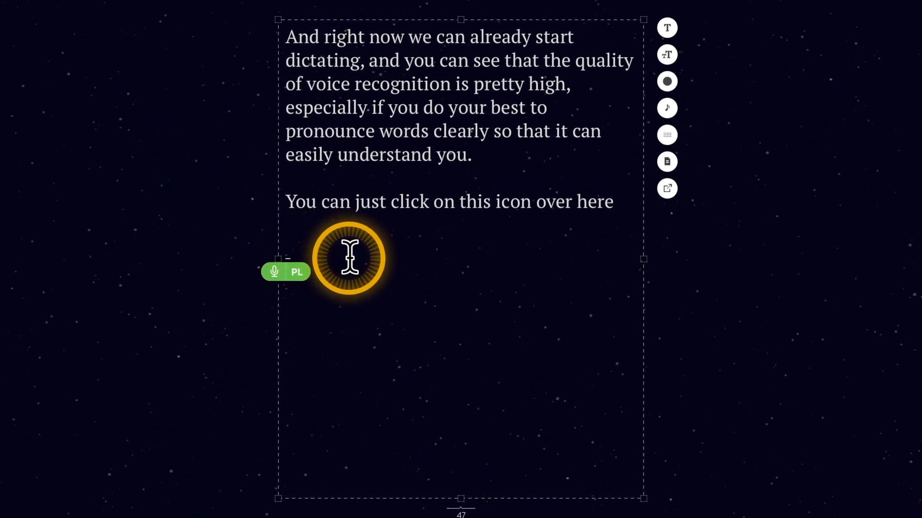
{"action": "type", "text": "I teraz mogę mówić po polsku"}
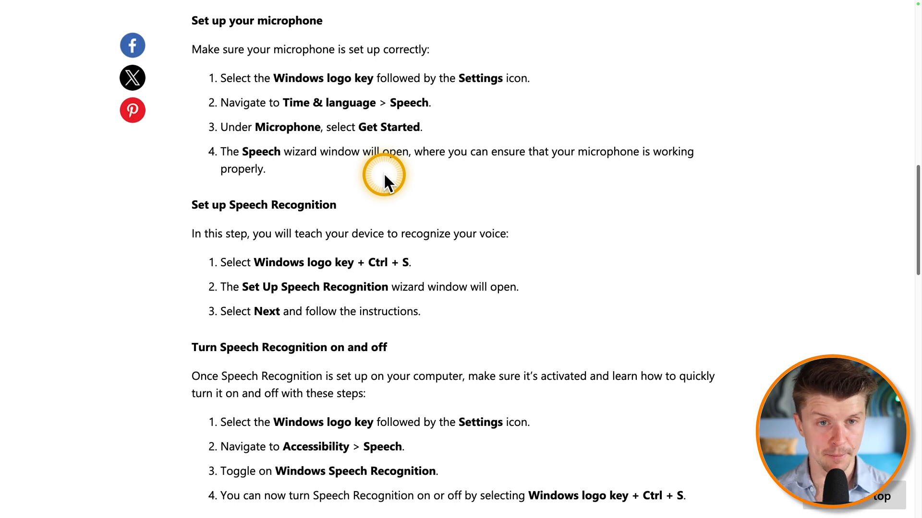
{"action": "mouse_move", "coordinate": [327, 138]}
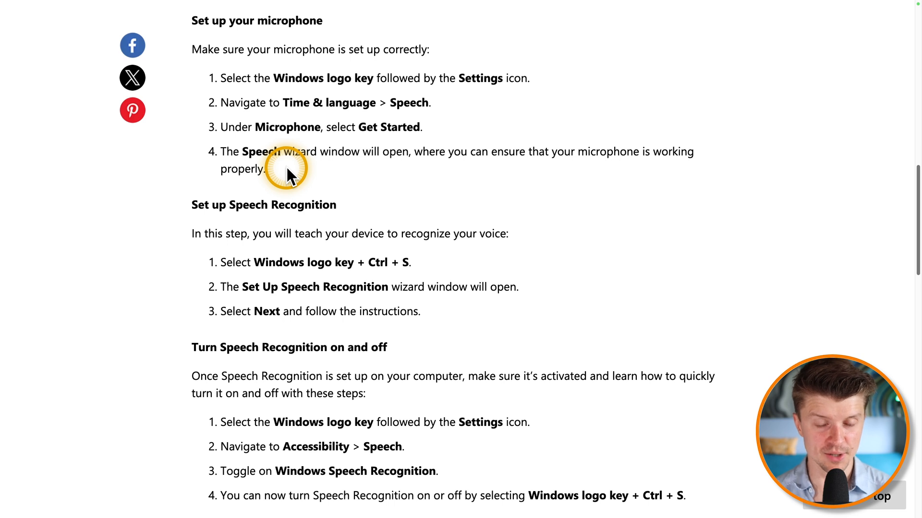
{"action": "mouse_move", "coordinate": [197, 224]}
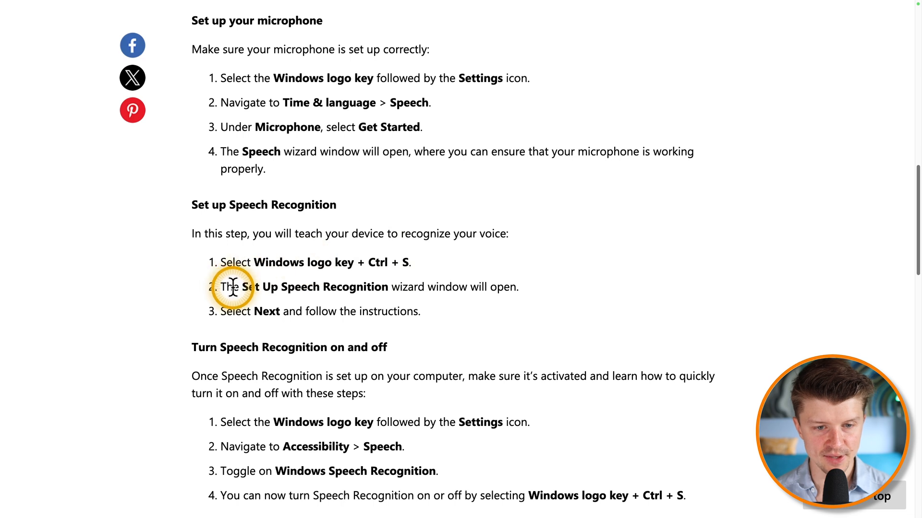
{"action": "mouse_move", "coordinate": [326, 294]}
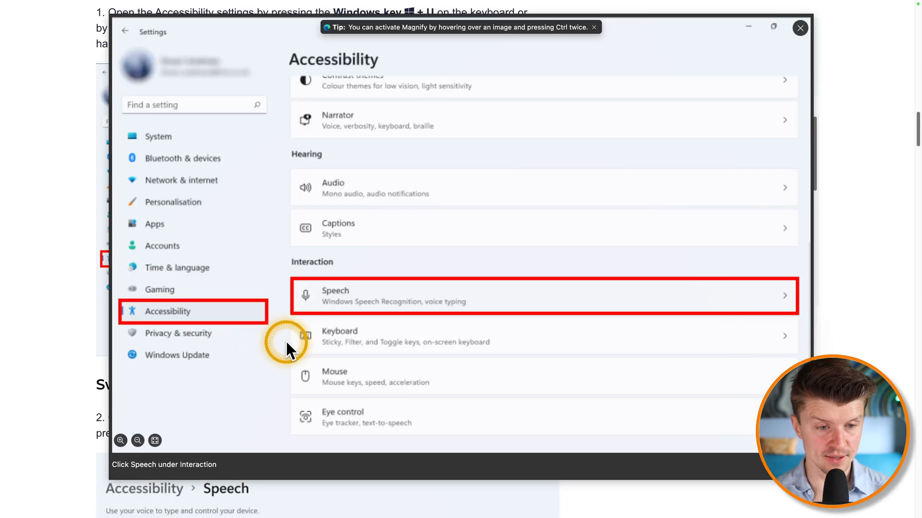
{"action": "mouse_move", "coordinate": [166, 171]}
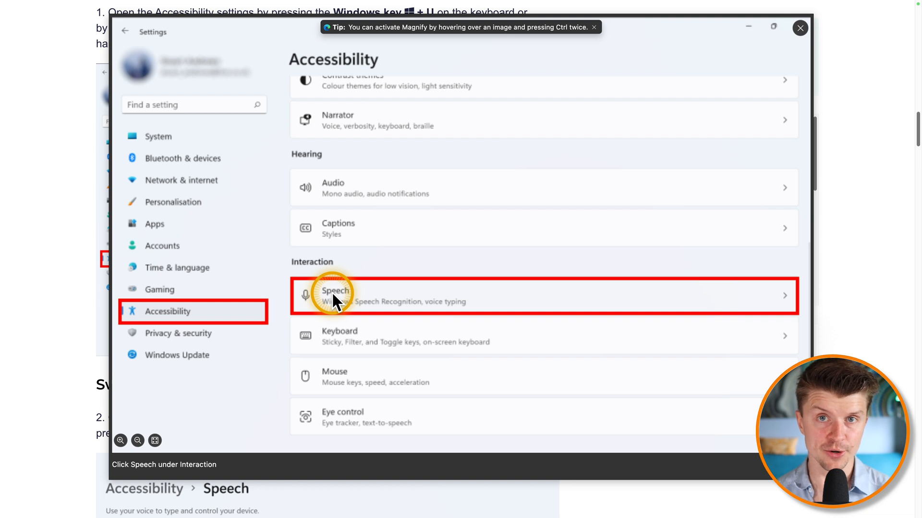
Enlarge the article's Accessibility settings screenshot with Speech marked under Interaction.
{"action": "left_click", "coordinate": [335, 296]}
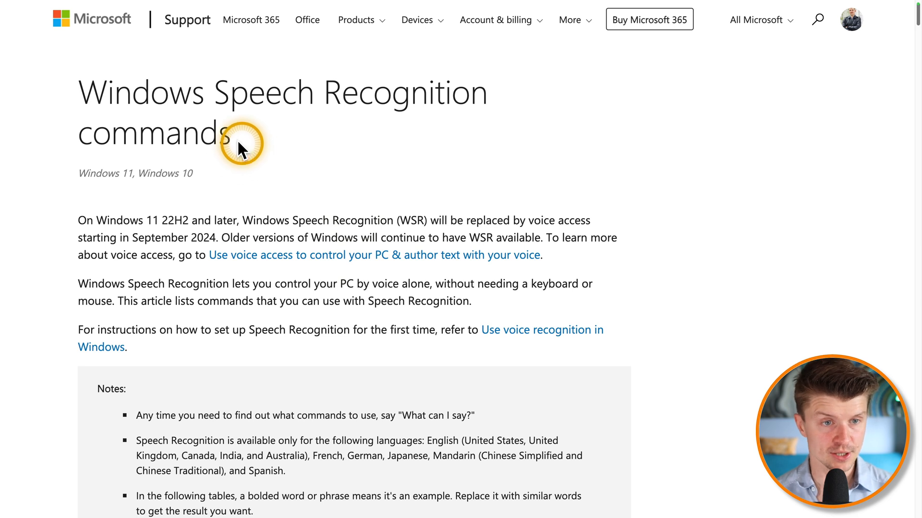
Scroll past the keyboard commands table to the punctuation marks and special characters commands.
{"action": "scroll", "scroll_direction": "down", "scroll_amount": 3}
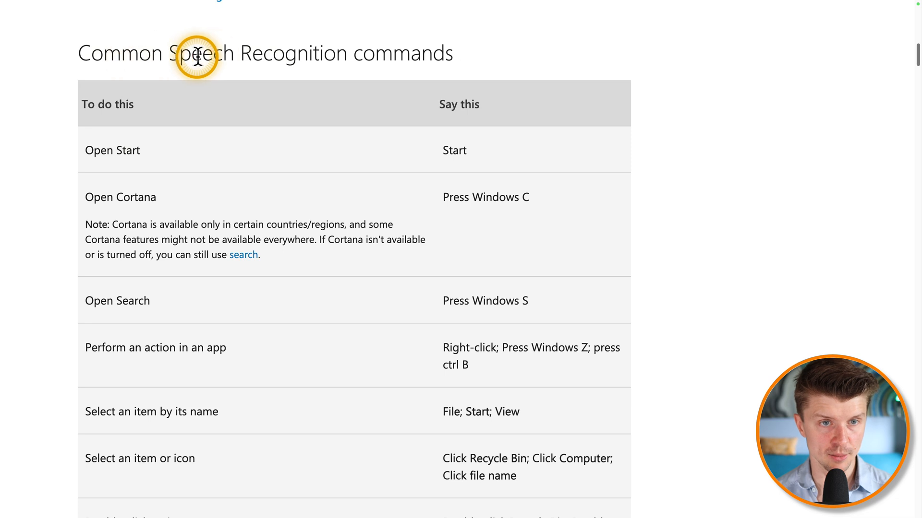
{"action": "scroll", "scroll_direction": "down", "scroll_amount": 3}
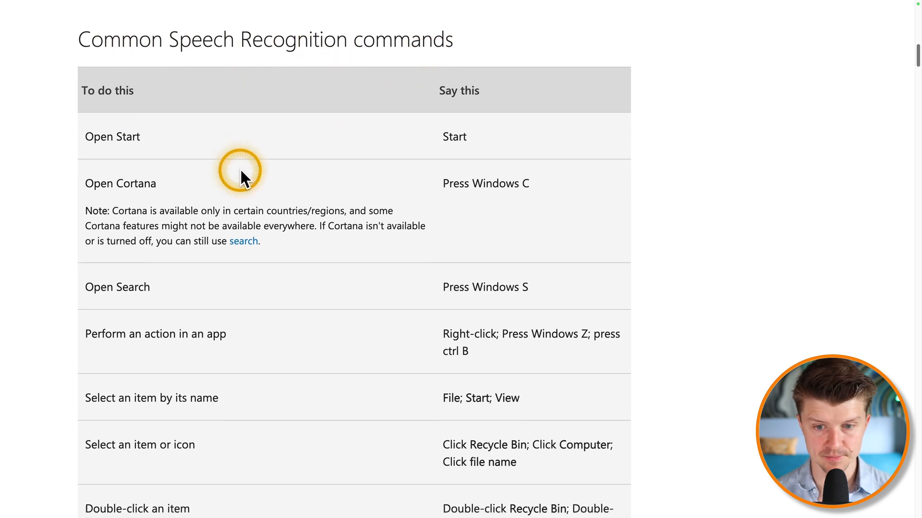
{"action": "scroll", "scroll_direction": "down", "scroll_amount": 3}
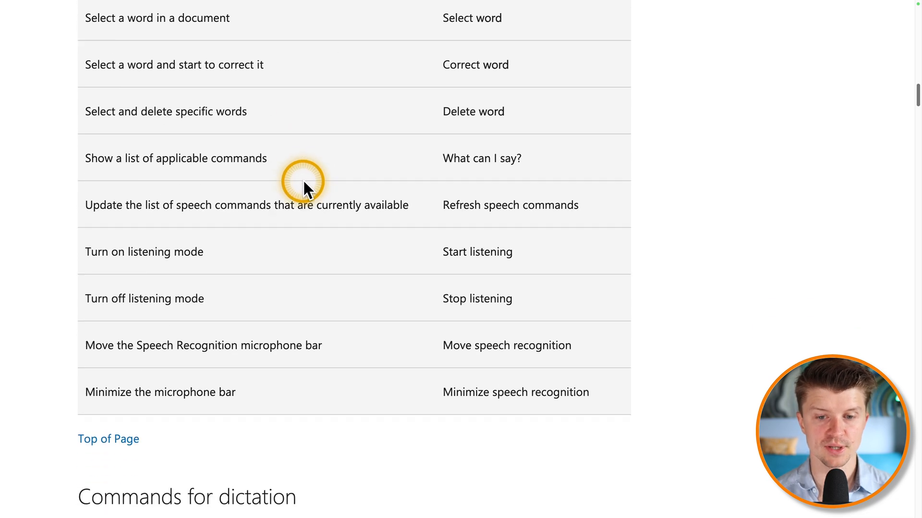
{"action": "scroll", "scroll_direction": "down", "scroll_amount": 3}
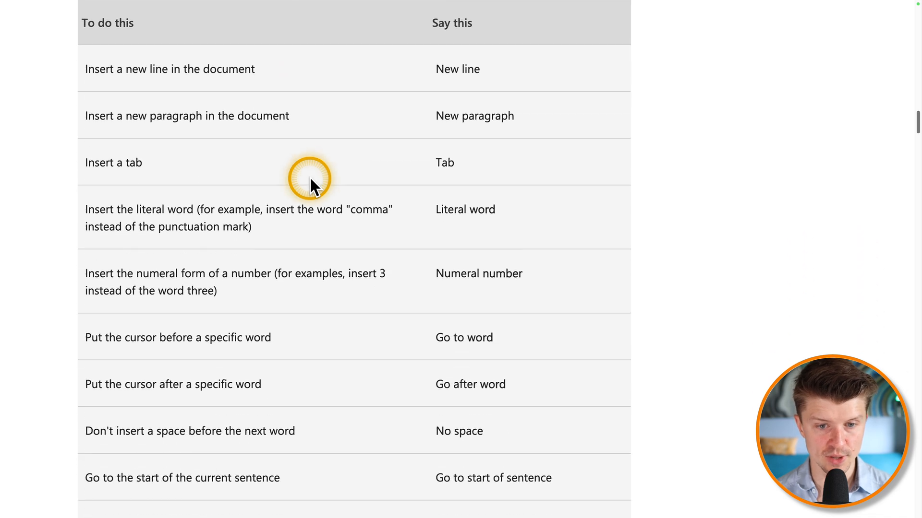
{"action": "scroll", "scroll_direction": "down", "scroll_amount": 3}
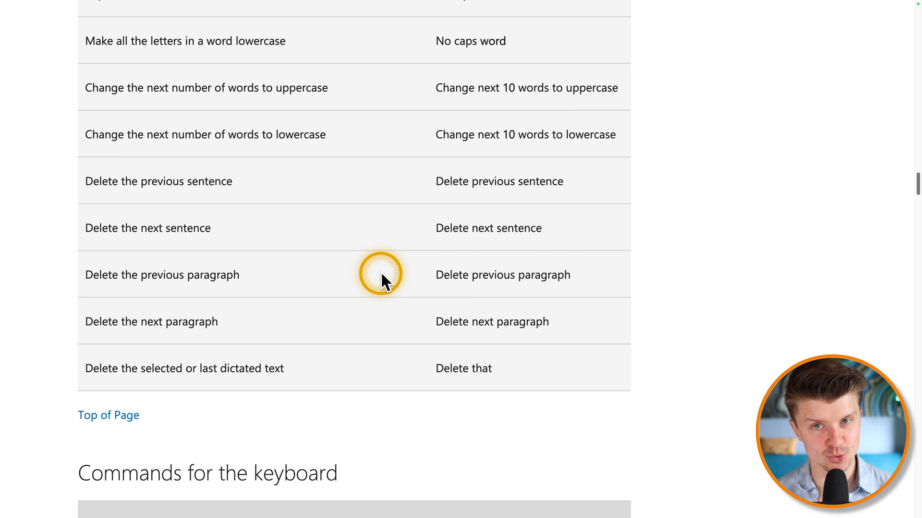
{"action": "scroll", "scroll_direction": "down", "scroll_amount": 3}
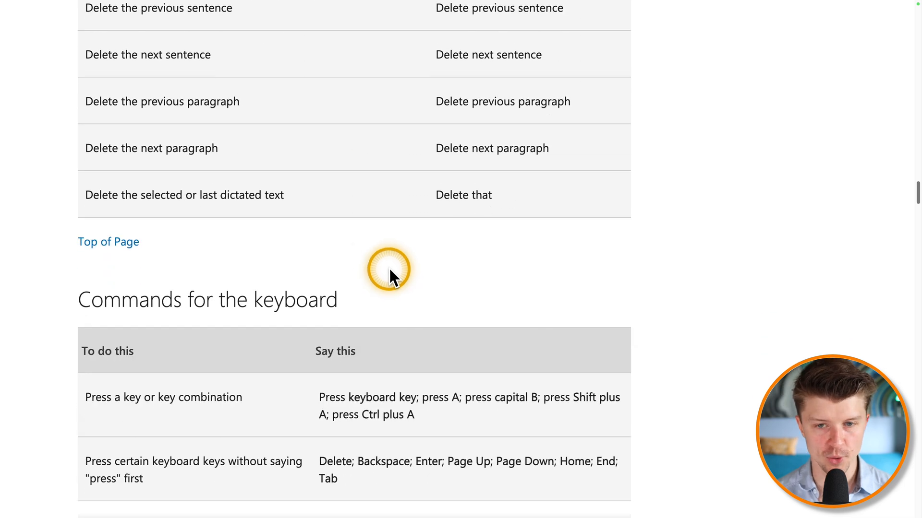
{"action": "scroll", "scroll_direction": "down", "scroll_amount": 3}
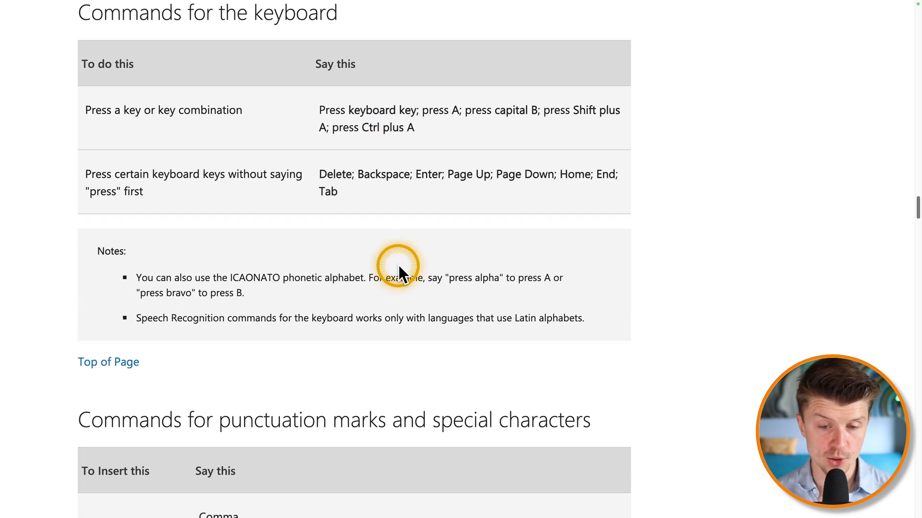
{"action": "scroll", "scroll_direction": "down", "scroll_amount": 3}
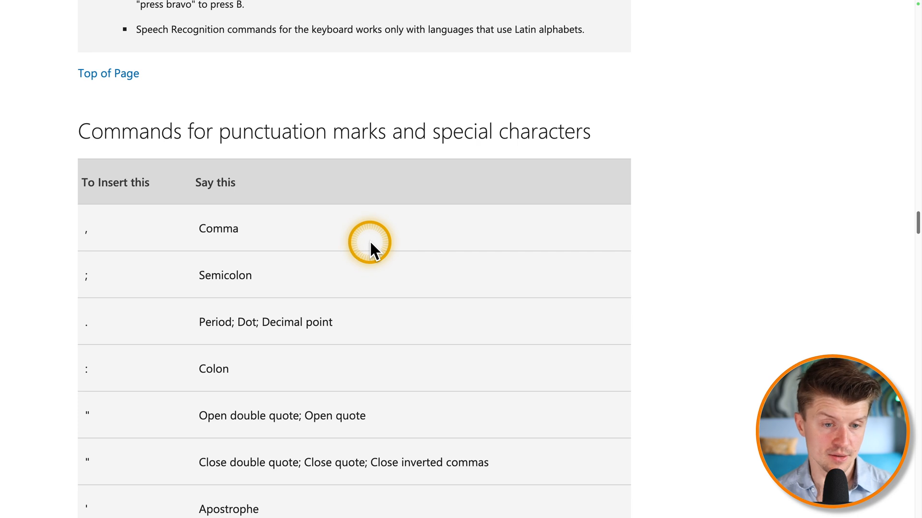
{"action": "scroll", "scroll_direction": "down", "scroll_amount": 3}
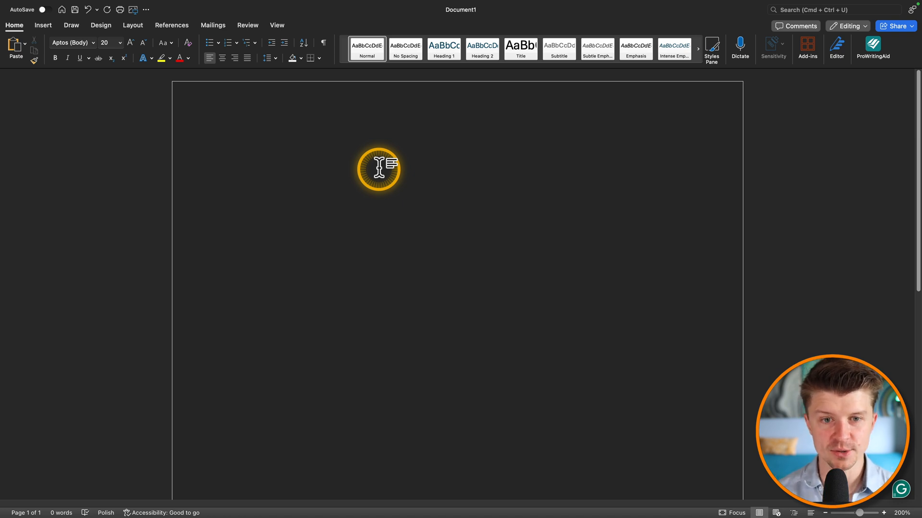
Start Dictate and speak 'and right now we are already… I can just say whatever I want… faster than…'.
{"action": "left_click", "coordinate": [241, 162]}
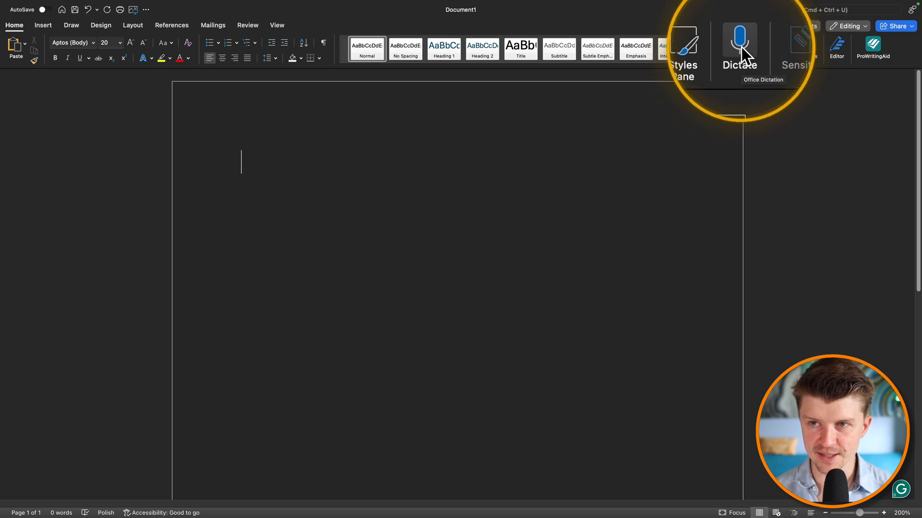
{"action": "left_click", "coordinate": [739, 47]}
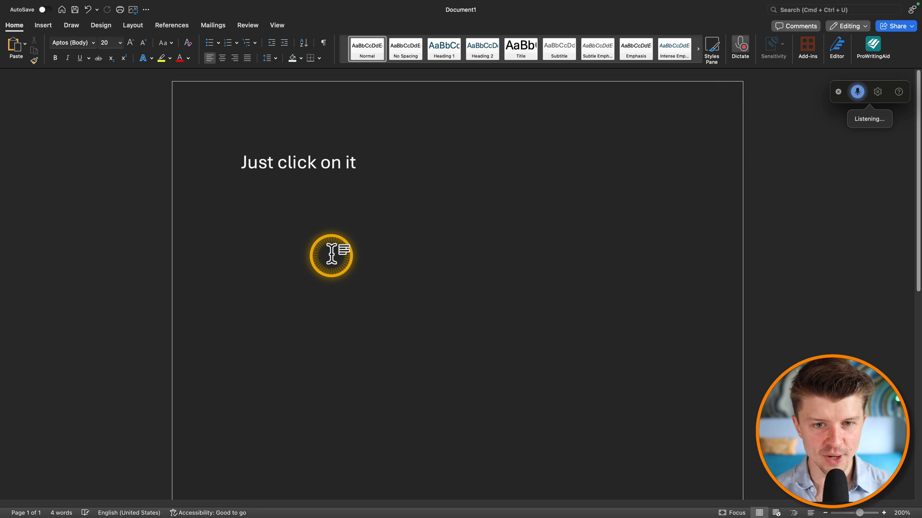
{"action": "type", "text": "and right now we are already in the dictation experience and you can see that it's working pretty well"}
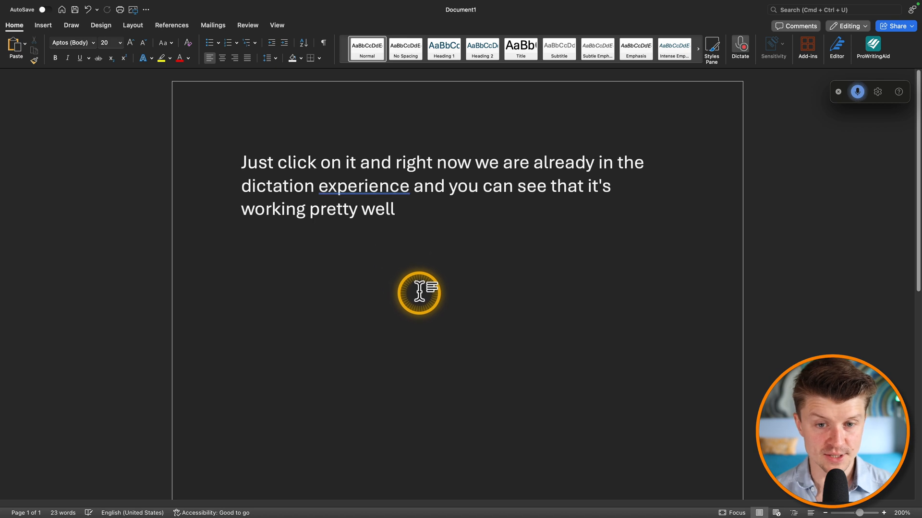
{"action": "type", "text": "i can just say whatever i want and it's going to be typing away"}
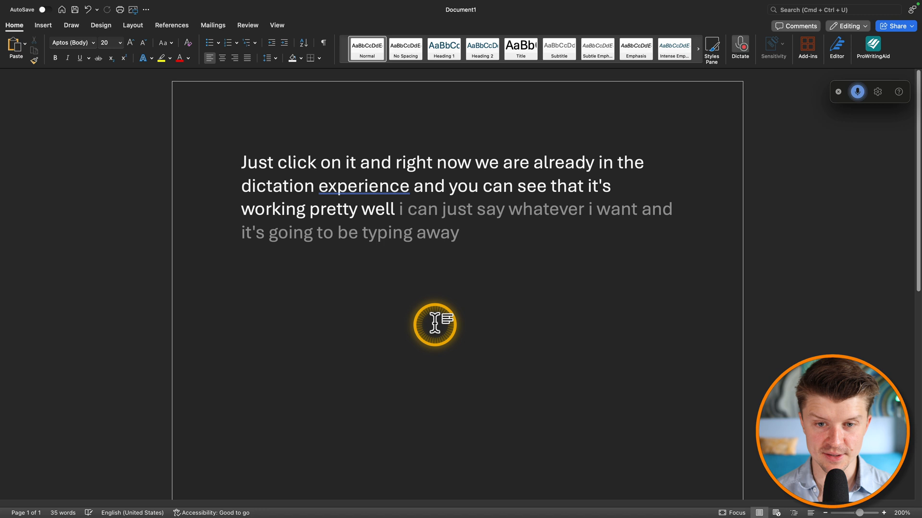
{"action": "type", "text": "faster than if I were typing on a keyboard"}
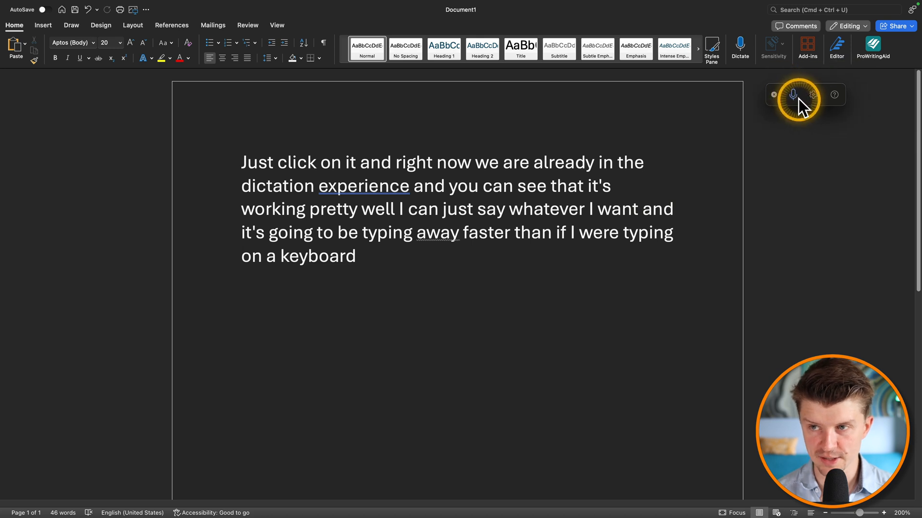
{"action": "left_click", "coordinate": [814, 95]}
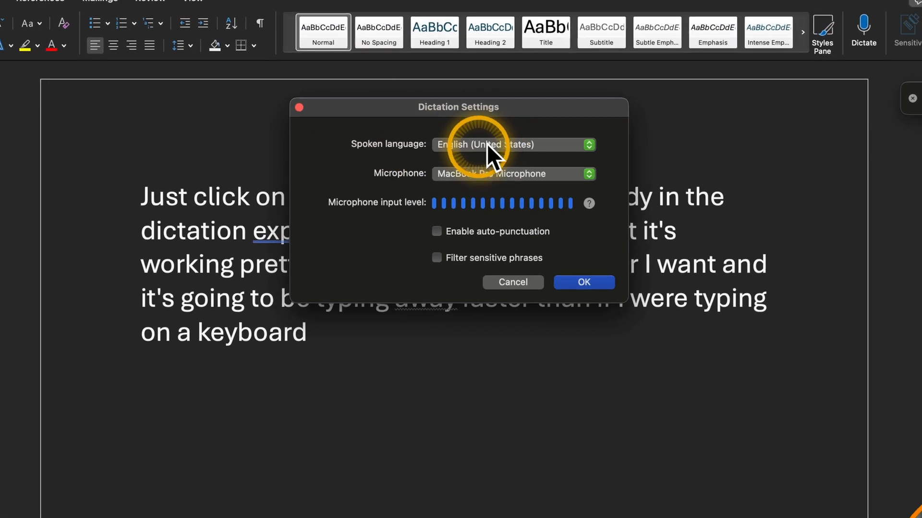
{"action": "left_click", "coordinate": [512, 145]}
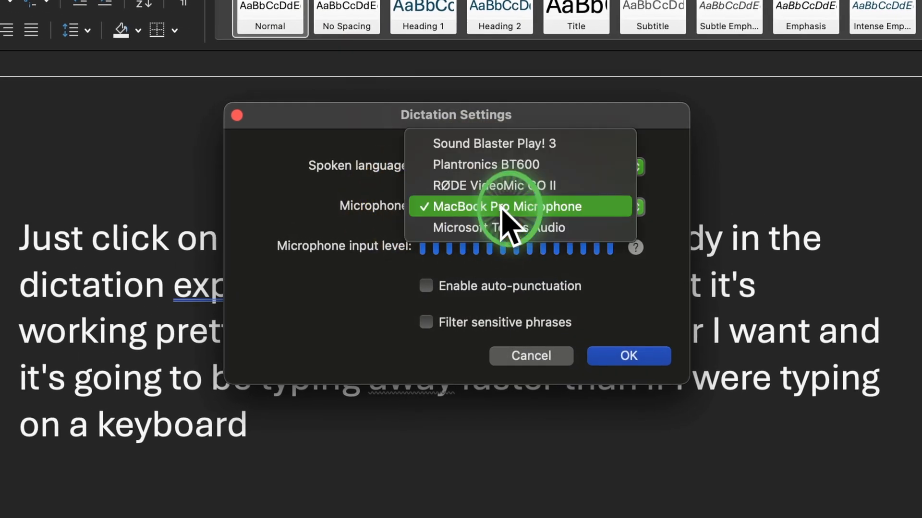
{"action": "left_click", "coordinate": [502, 206]}
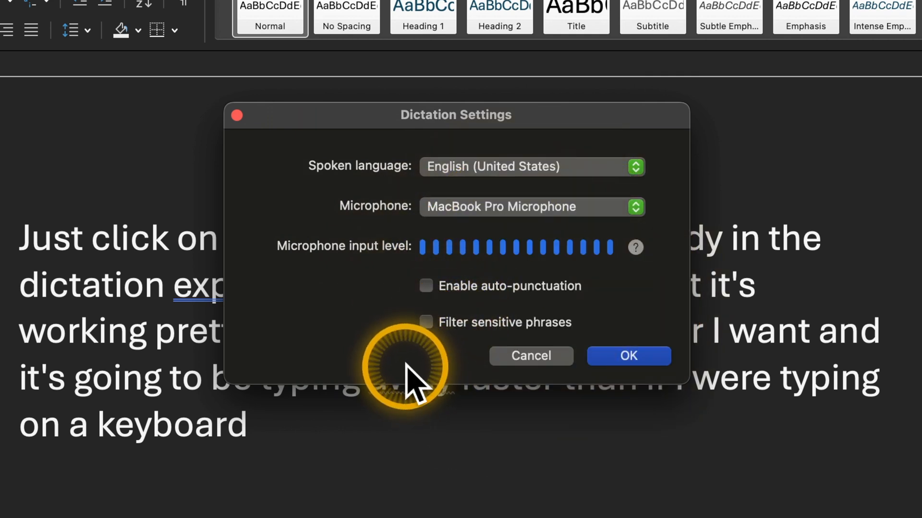
{"action": "mouse_move", "coordinate": [344, 306]}
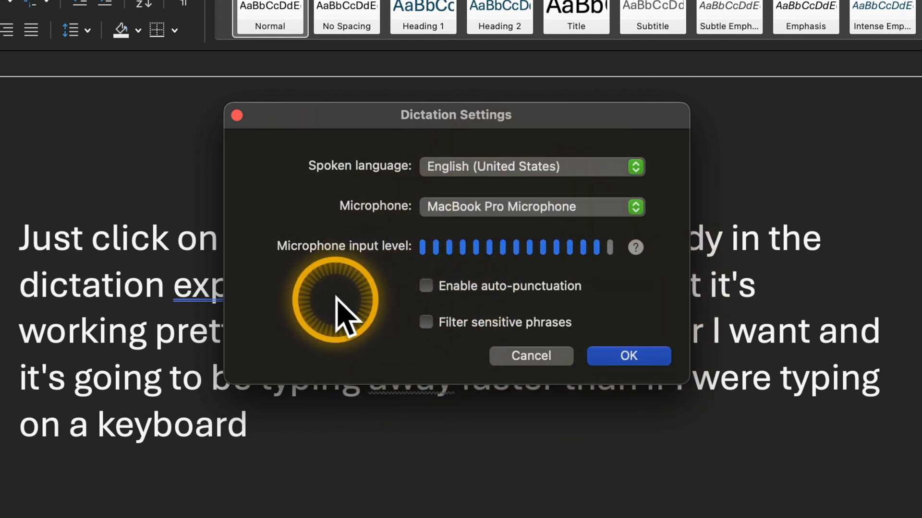
{"action": "mouse_move", "coordinate": [383, 171]}
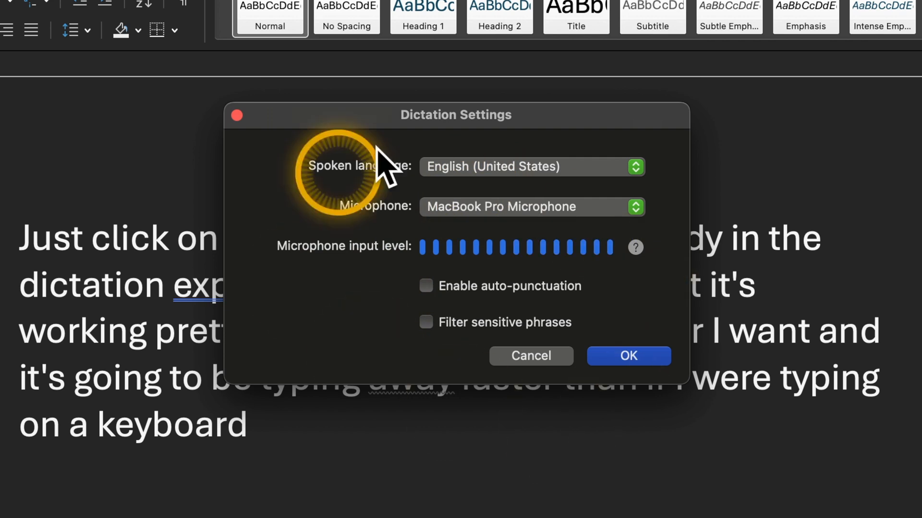
{"action": "left_click", "coordinate": [628, 355]}
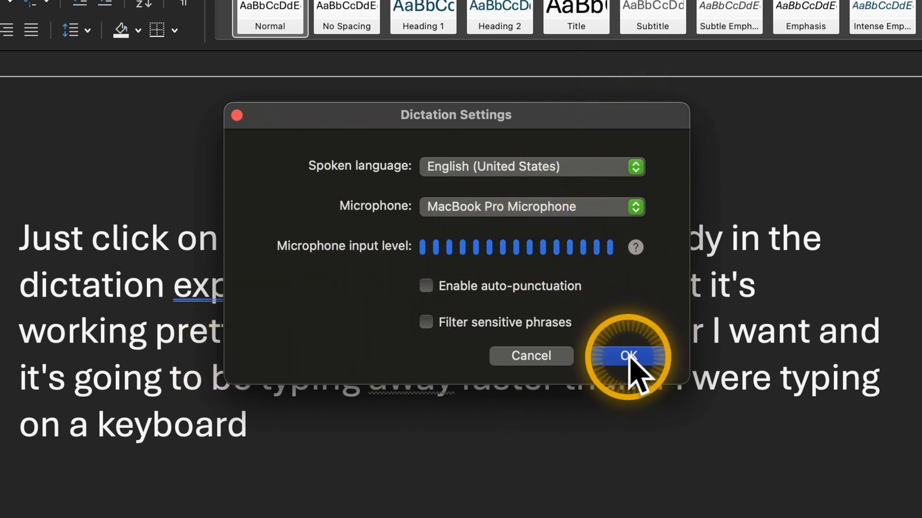
{"action": "left_click", "coordinate": [627, 357]}
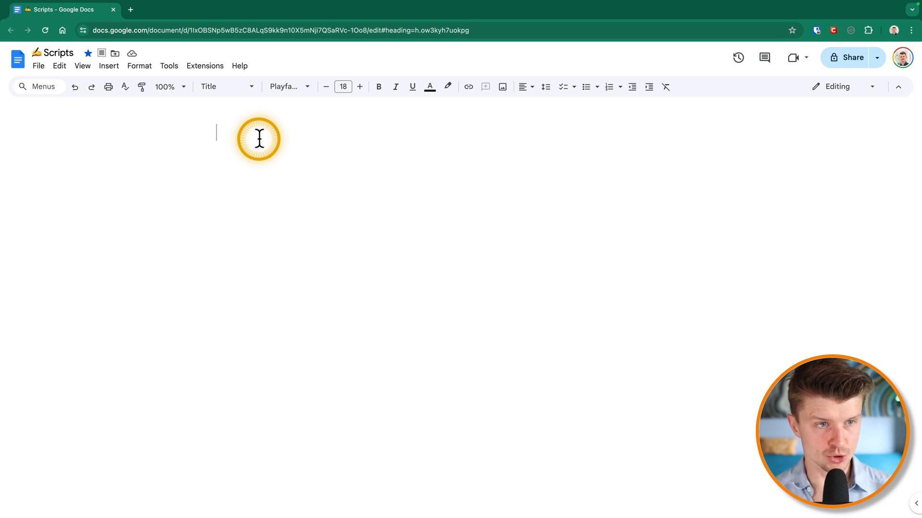
Turn on Voice typing in the Scripts document and start the microphone to dictate.
{"action": "left_click", "coordinate": [169, 66]}
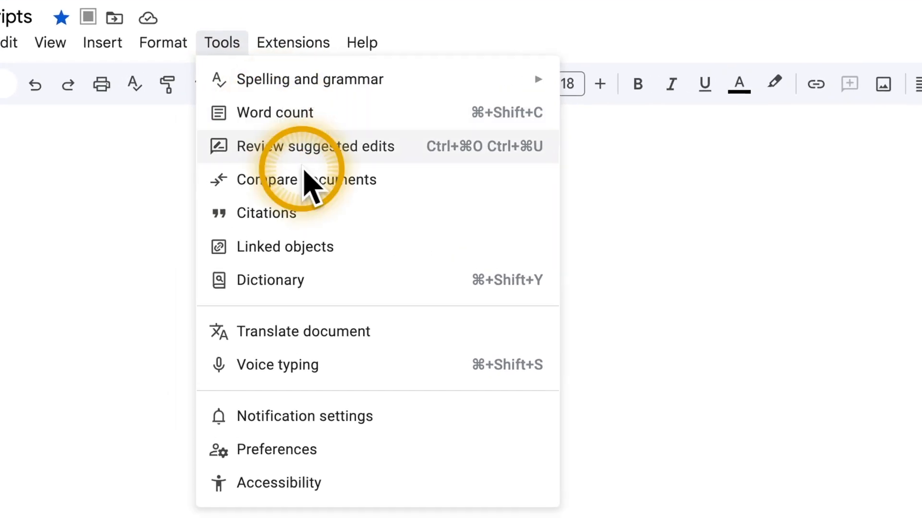
{"action": "mouse_move", "coordinate": [282, 365]}
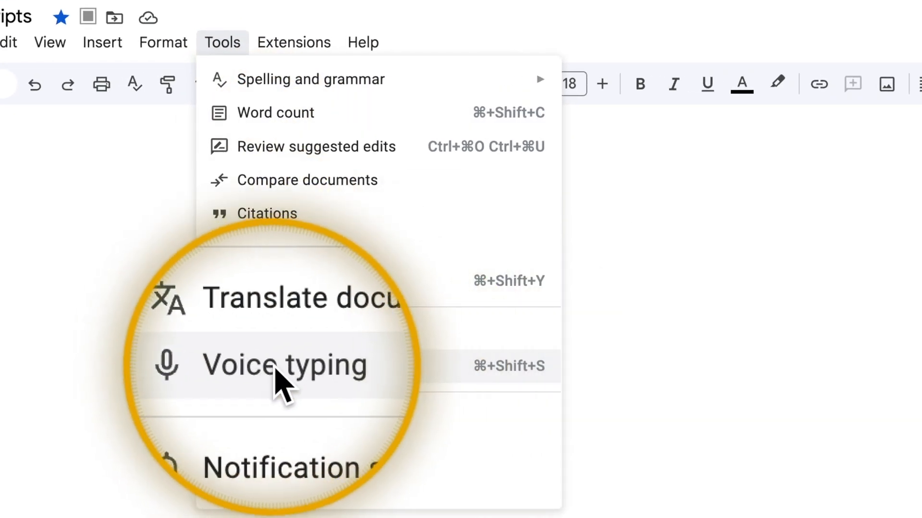
{"action": "left_click", "coordinate": [284, 365]}
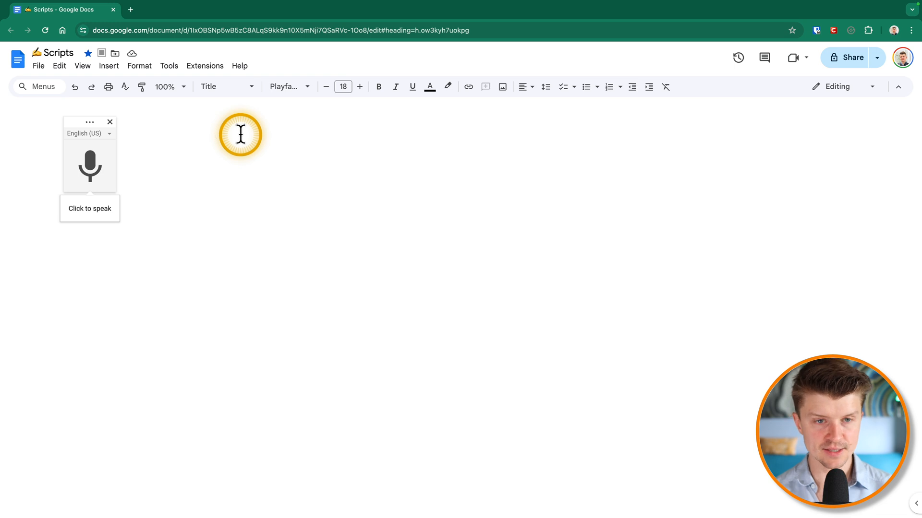
{"action": "left_click", "coordinate": [90, 166]}
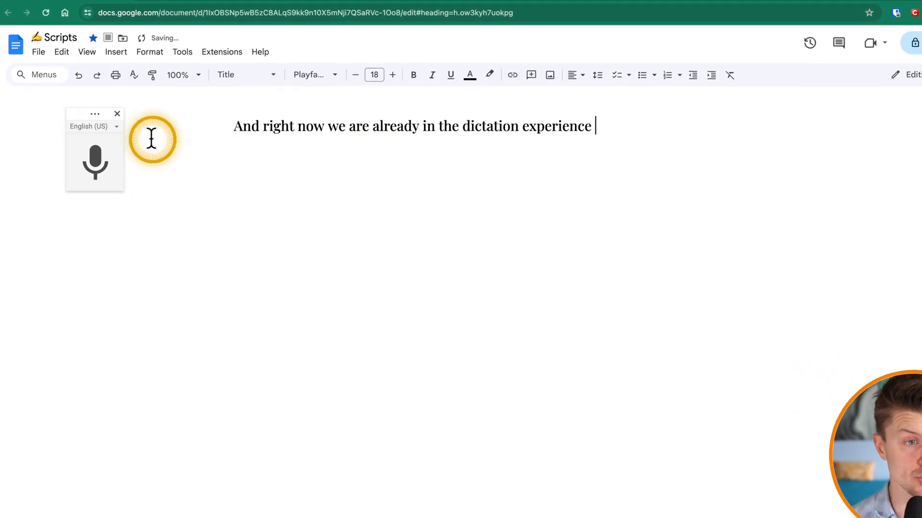
Browse the voice typing language list and keep English (US).
{"action": "left_click", "coordinate": [93, 126]}
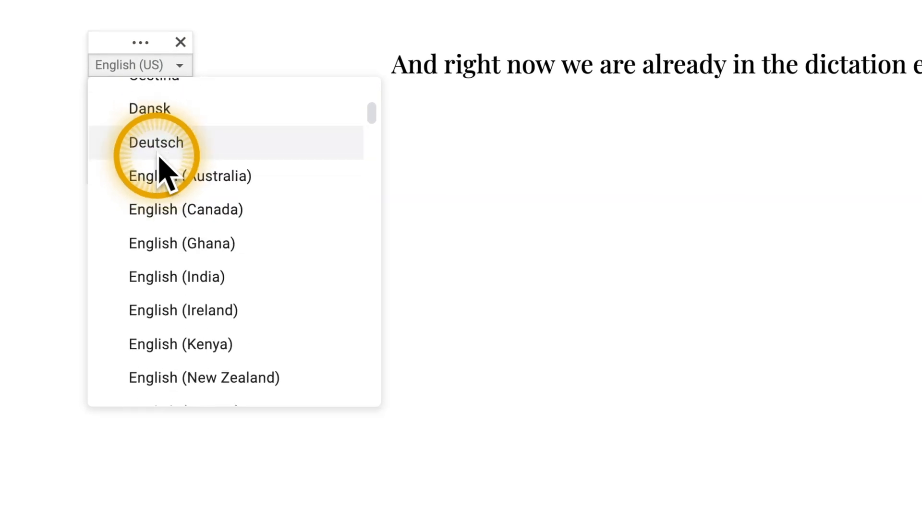
{"action": "scroll", "scroll_direction": "down", "scroll_amount": 3}
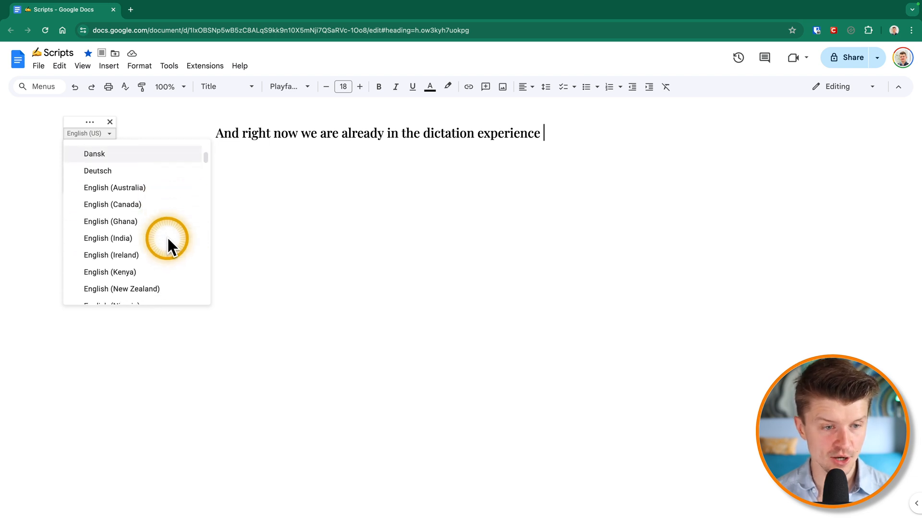
{"action": "scroll", "scroll_direction": "down", "scroll_amount": 3}
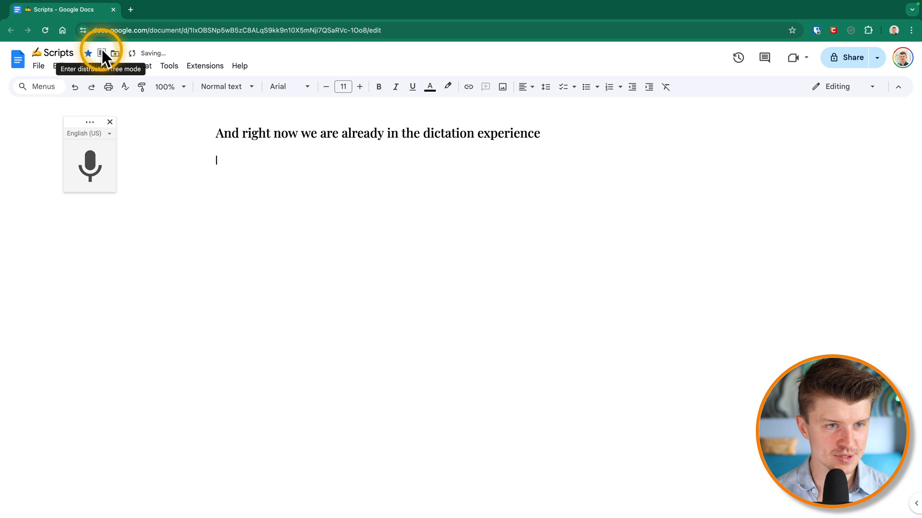
In full-screen distraction-free view, dictate 'being completely focused… 30 minutes or so I can arrive…'.
{"action": "left_click", "coordinate": [102, 52]}
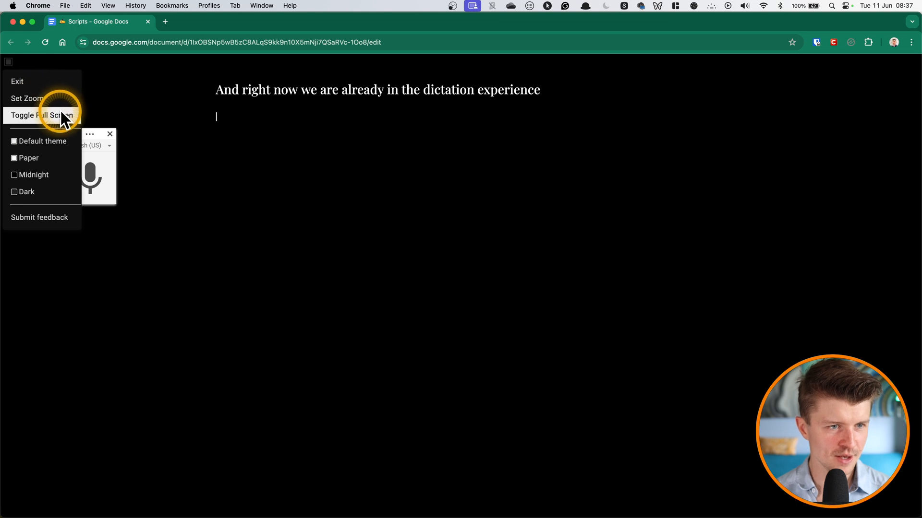
{"action": "left_click", "coordinate": [43, 114]}
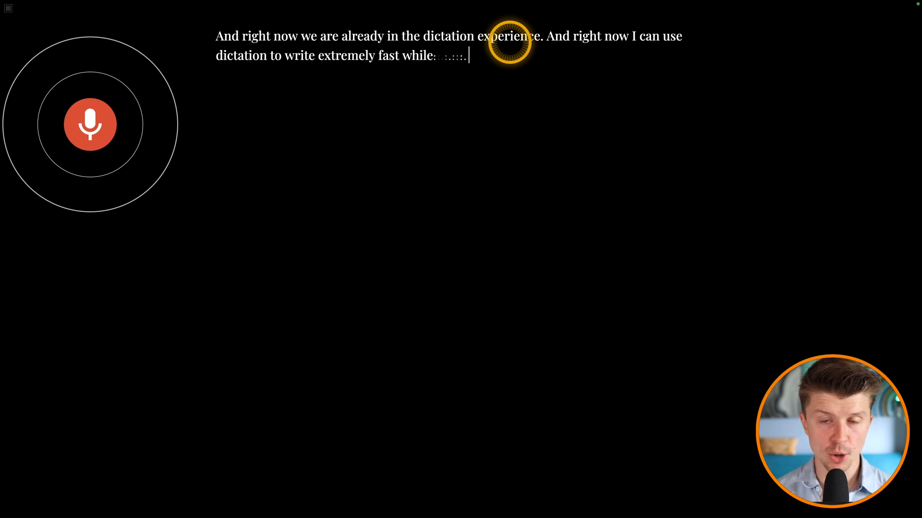
{"action": "type", "text": "being completely focused and interest 30 minutes or"}
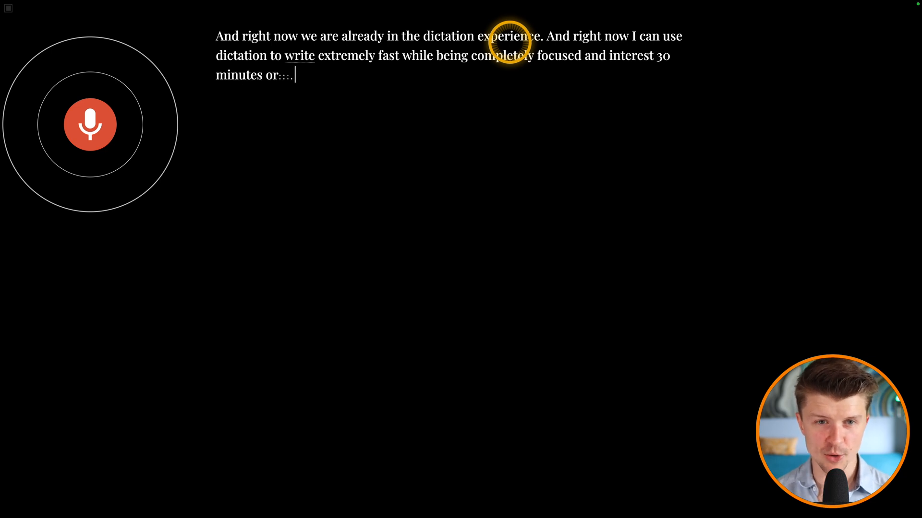
{"action": "type", "text": "so I can arrive"}
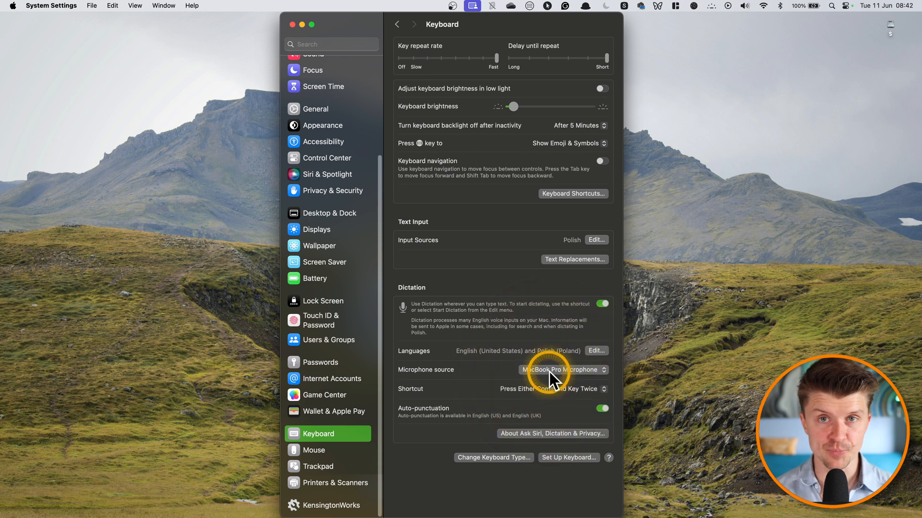
{"action": "mouse_move", "coordinate": [500, 357]}
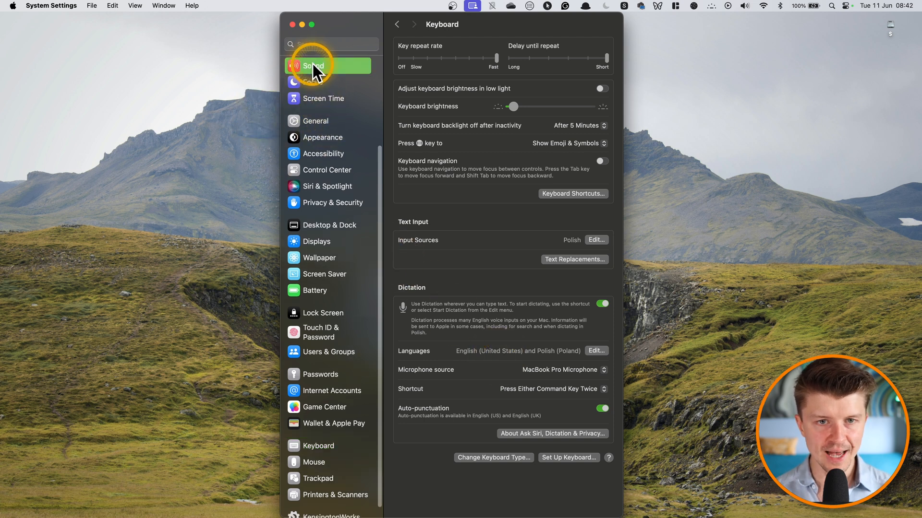
Show the Sound input devices with the MacBook Pro Microphone's level meter.
{"action": "left_click", "coordinate": [313, 66]}
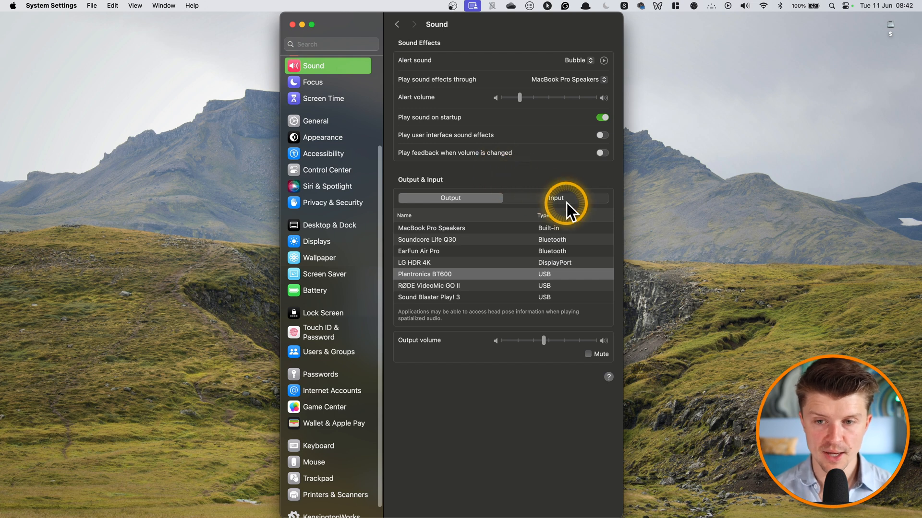
{"action": "left_click", "coordinate": [555, 197]}
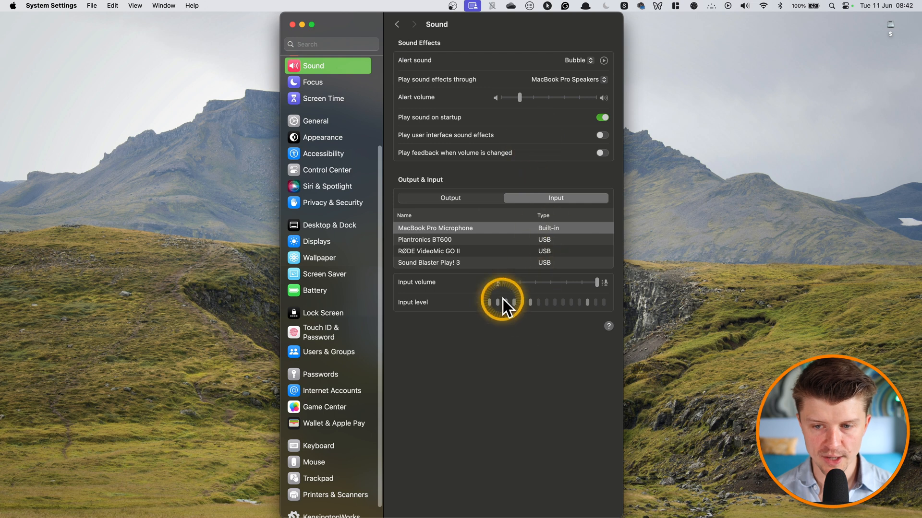
{"action": "mouse_move", "coordinate": [549, 315]}
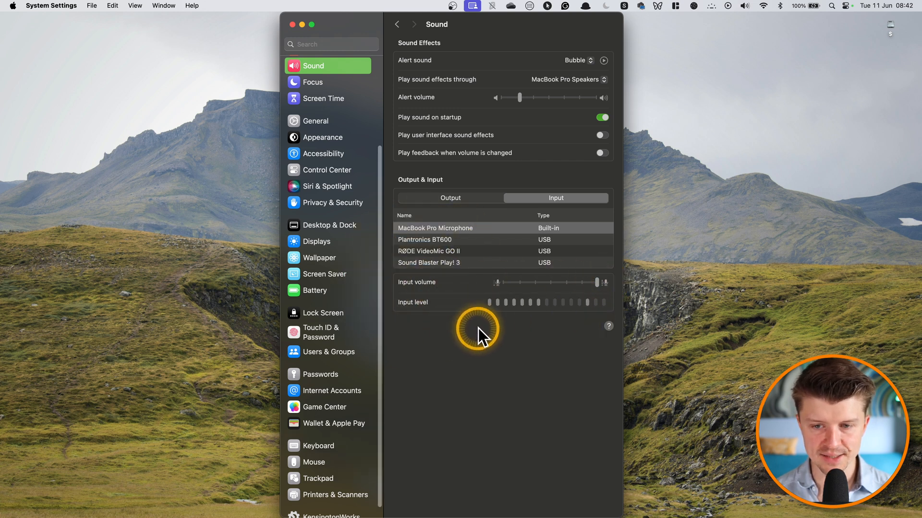
{"action": "mouse_move", "coordinate": [587, 307]}
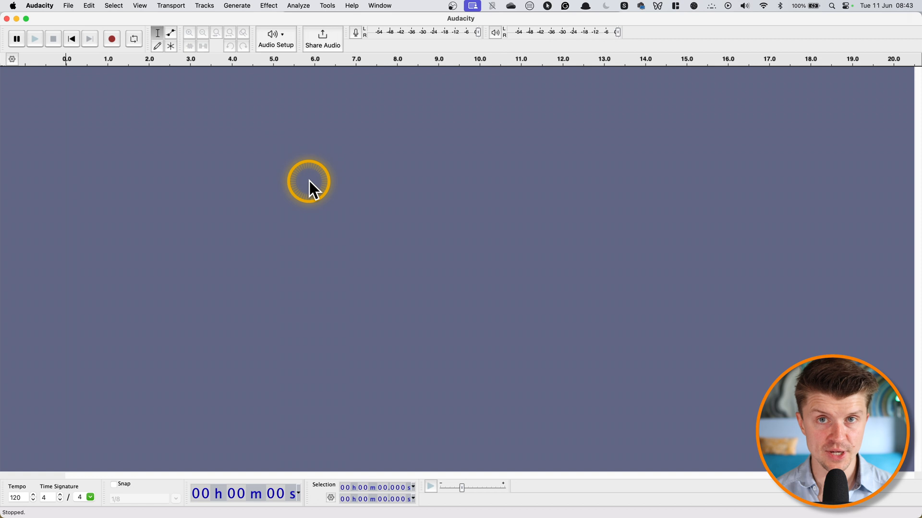
{"action": "mouse_move", "coordinate": [38, 36]}
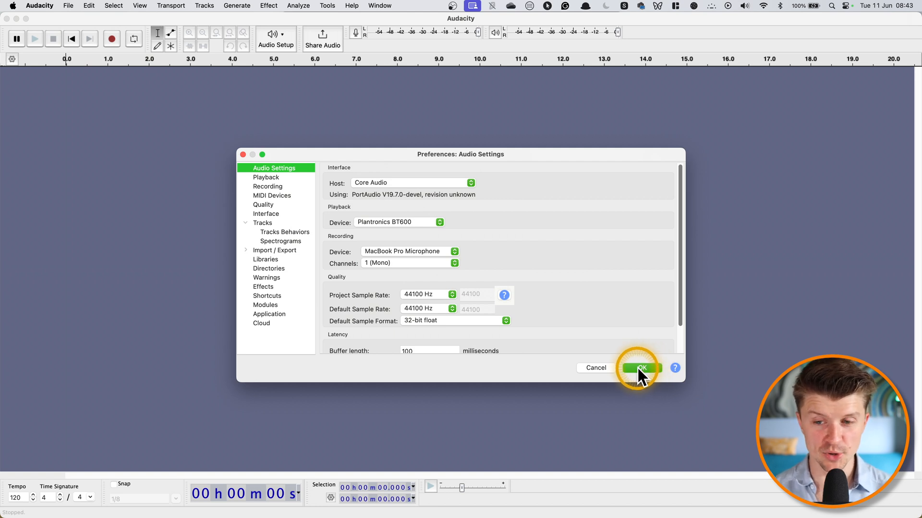
Confirm the audio settings with MacBook Pro Microphone recording in mono.
{"action": "left_click", "coordinate": [640, 368]}
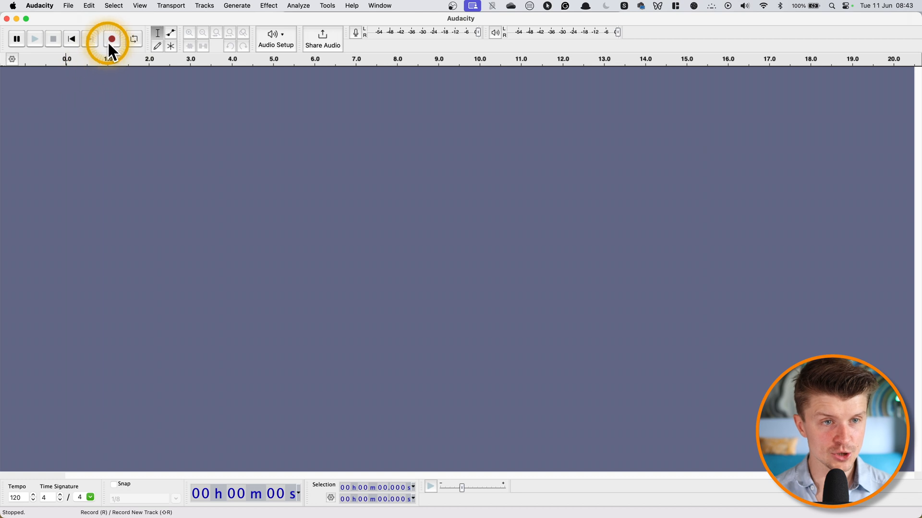
Record a short voice test clip, stop it, and play it back.
{"action": "left_click", "coordinate": [111, 39]}
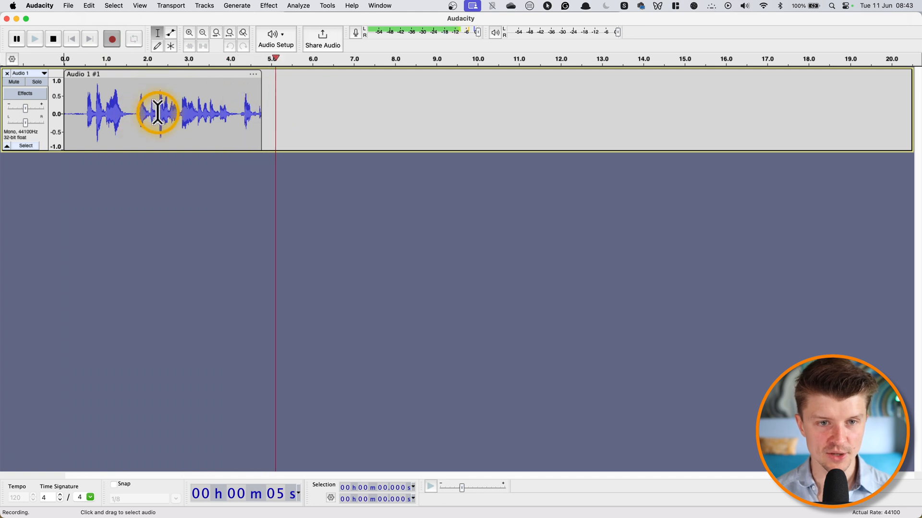
{"action": "left_click", "coordinate": [52, 39]}
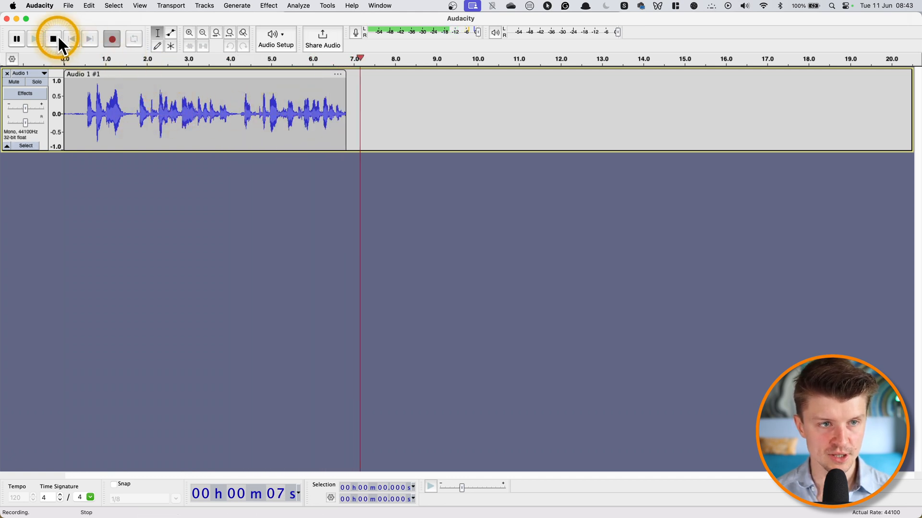
{"action": "left_click", "coordinate": [52, 39]}
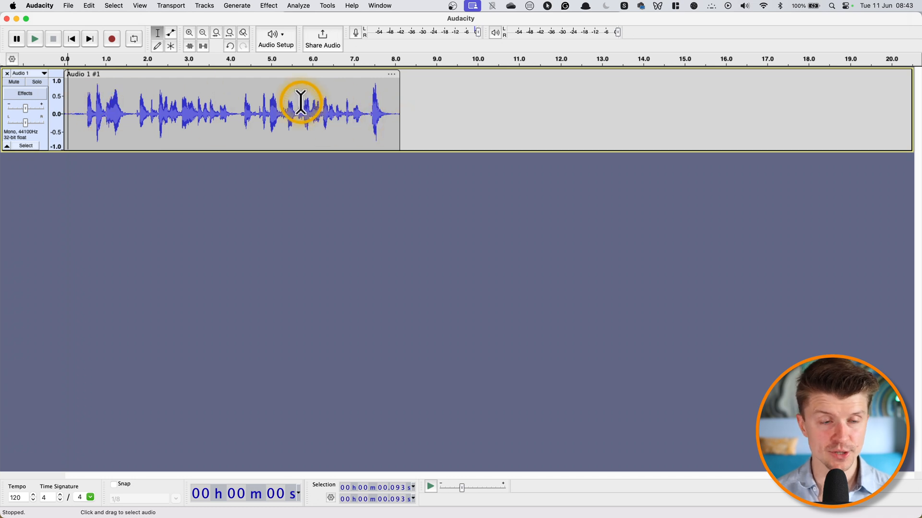
{"action": "mouse_move", "coordinate": [59, 103]}
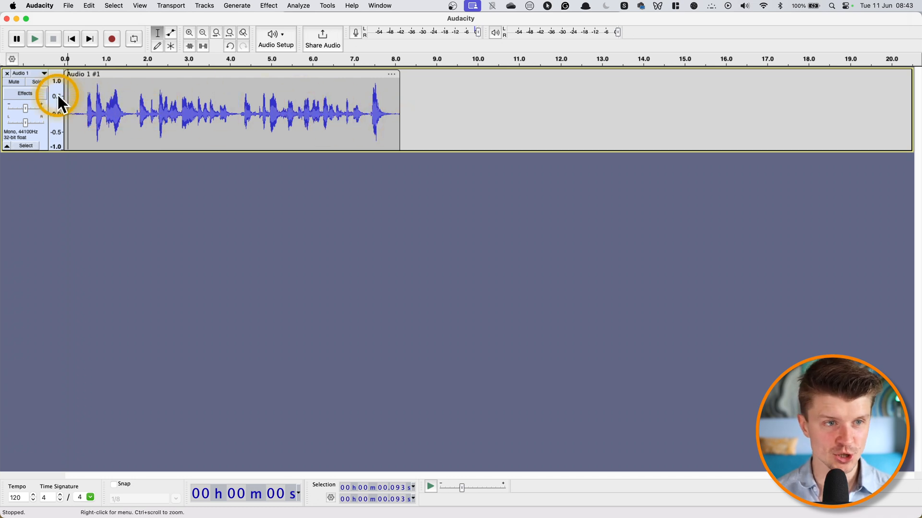
{"action": "mouse_move", "coordinate": [148, 109]}
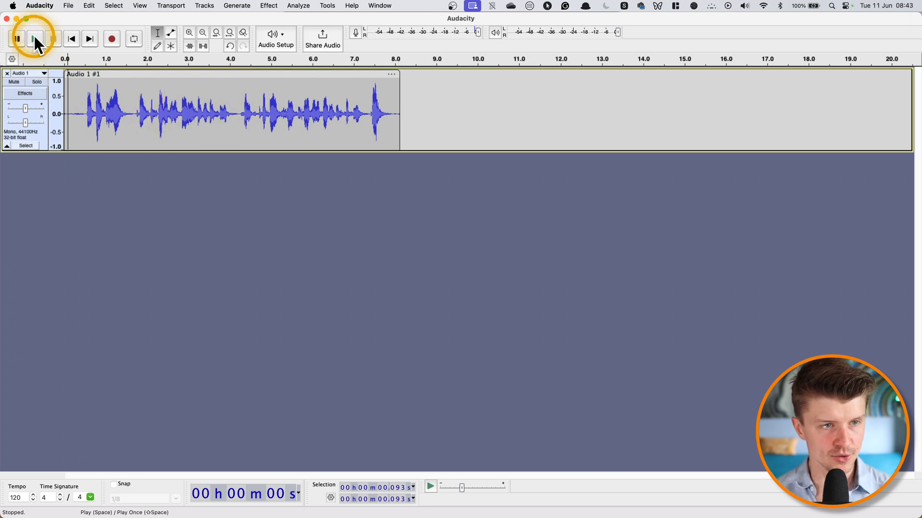
{"action": "left_click", "coordinate": [33, 38]}
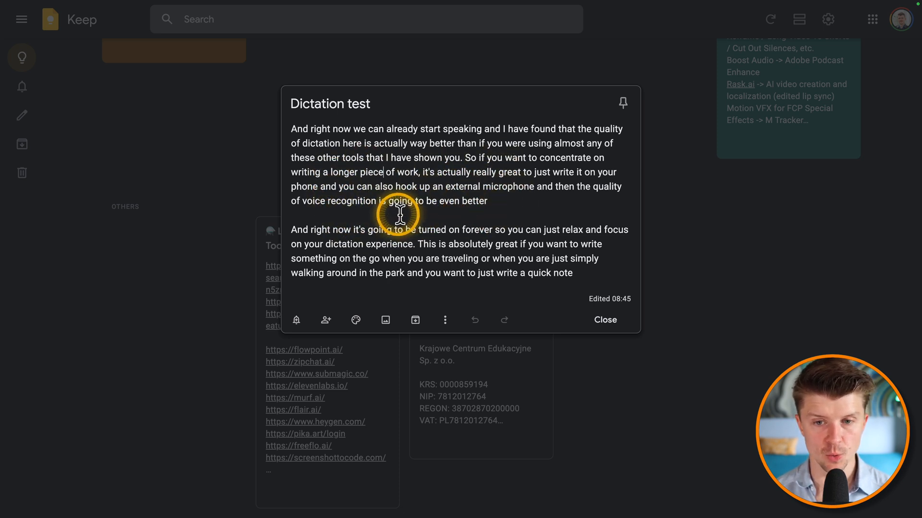
{"action": "mouse_move", "coordinate": [502, 210]}
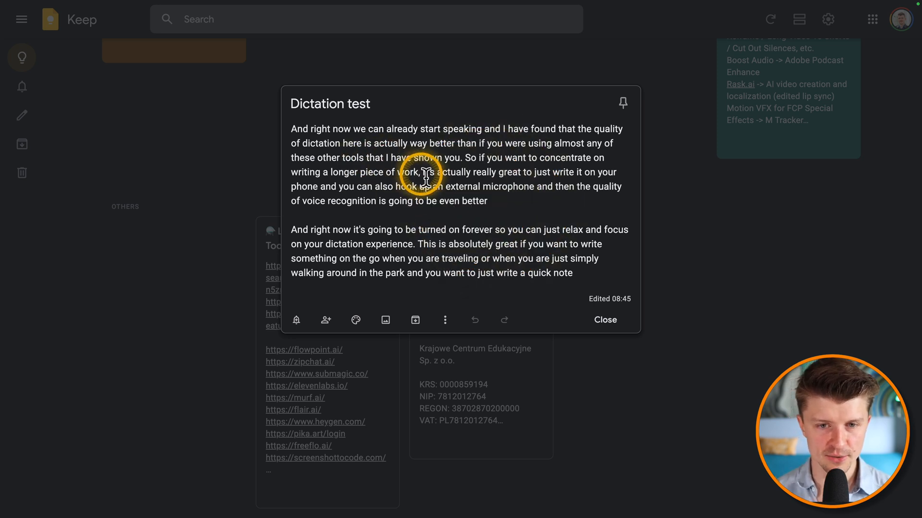
{"action": "mouse_move", "coordinate": [441, 236]}
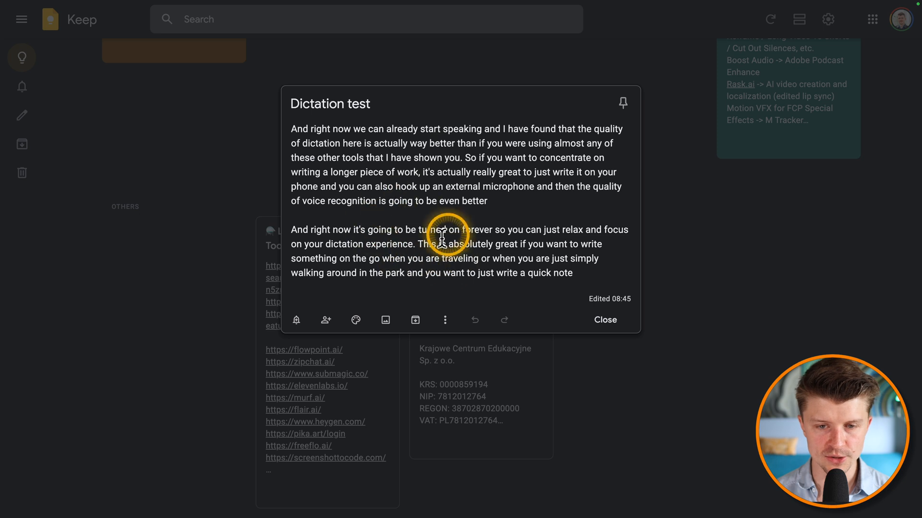
{"action": "key", "text": "ctrl+a"}
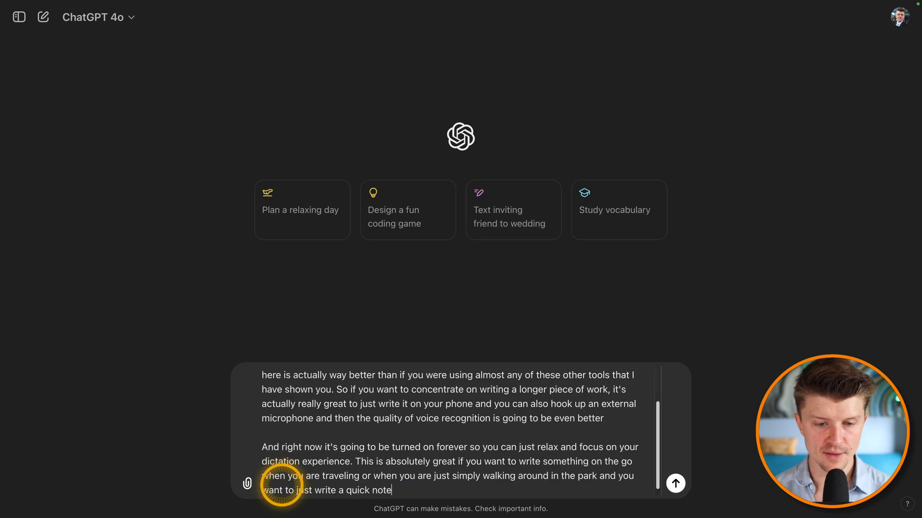
Send the pasted note with 'Fix grammar and punctuation:' added at the start.
{"action": "left_click", "coordinate": [675, 484]}
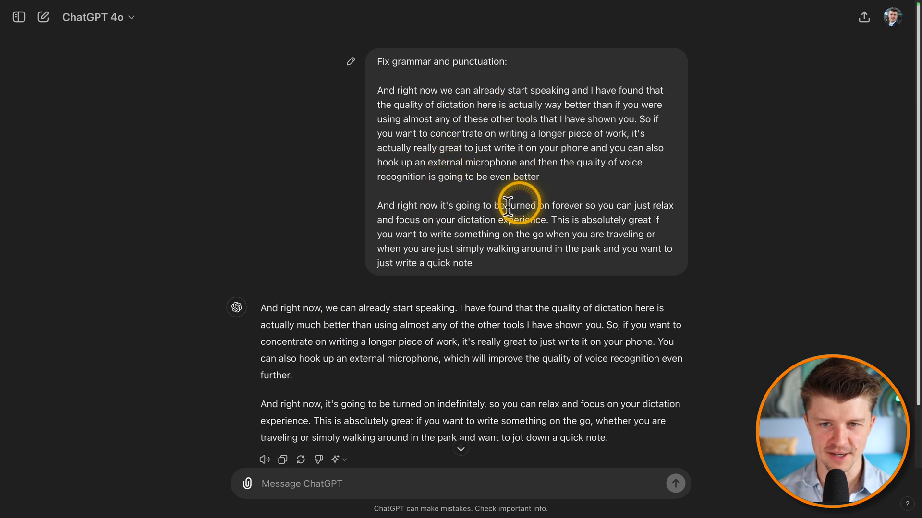
{"action": "mouse_move", "coordinate": [455, 191]}
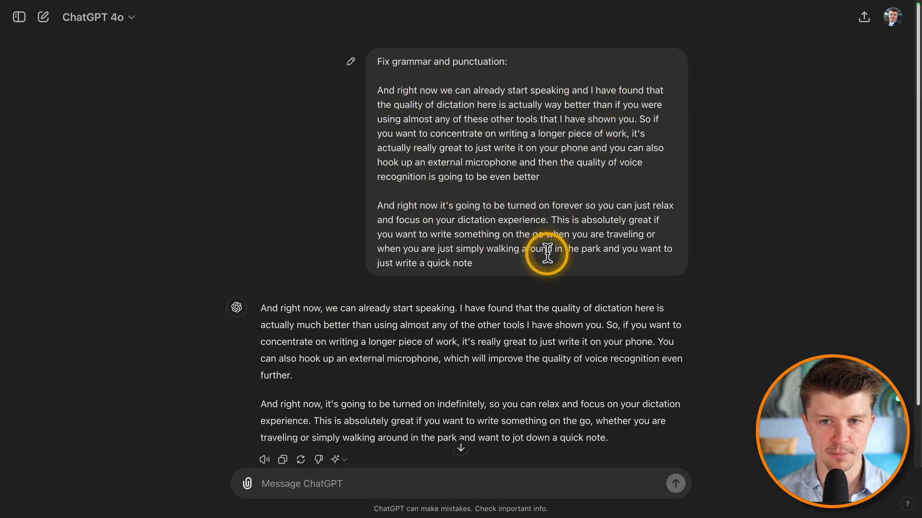
Scroll down to review ChatGPT's fully corrected, punctuated paragraphs.
{"action": "scroll", "scroll_direction": "down", "scroll_amount": 3}
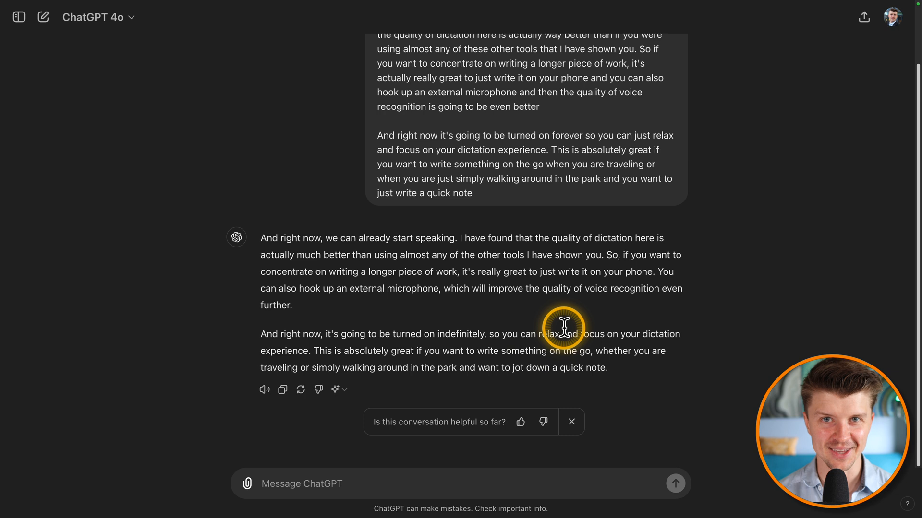
{"action": "mouse_move", "coordinate": [637, 355]}
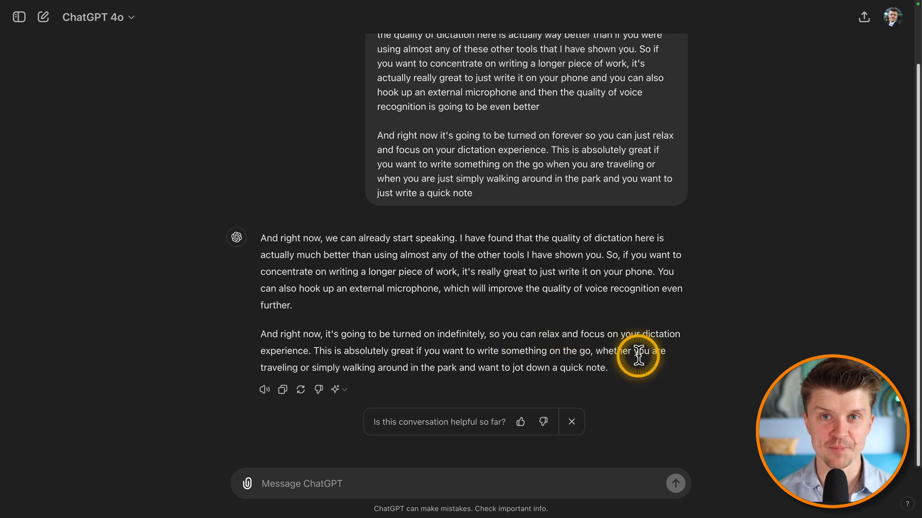